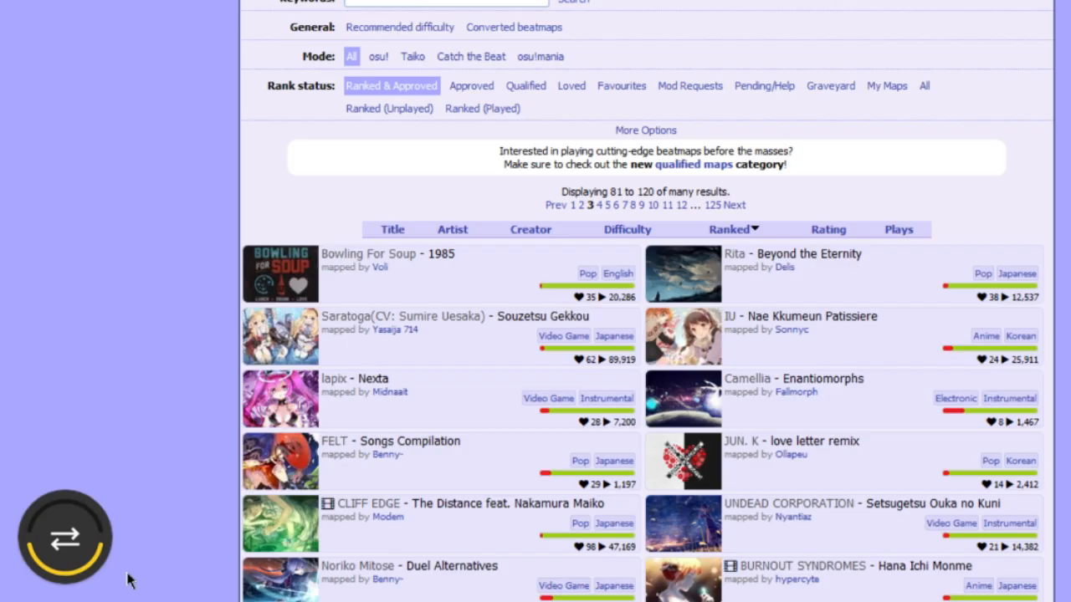
{"action": "mouse_move", "coordinate": [67, 536]}
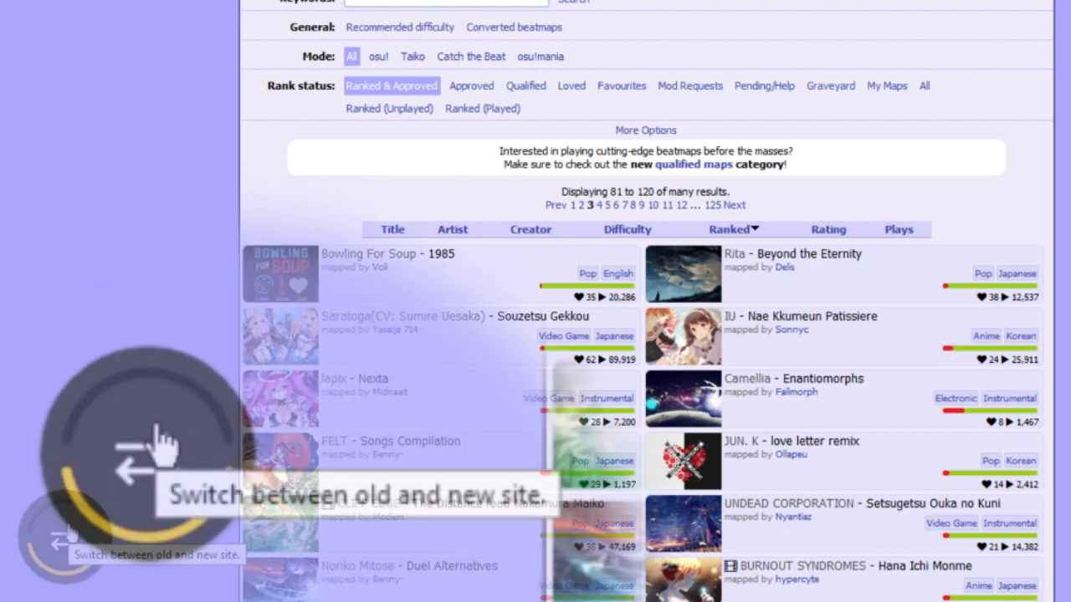
Switch to the new site design and open the COLORFUL BOX Insane discussion page.
{"action": "left_click", "coordinate": [147, 456]}
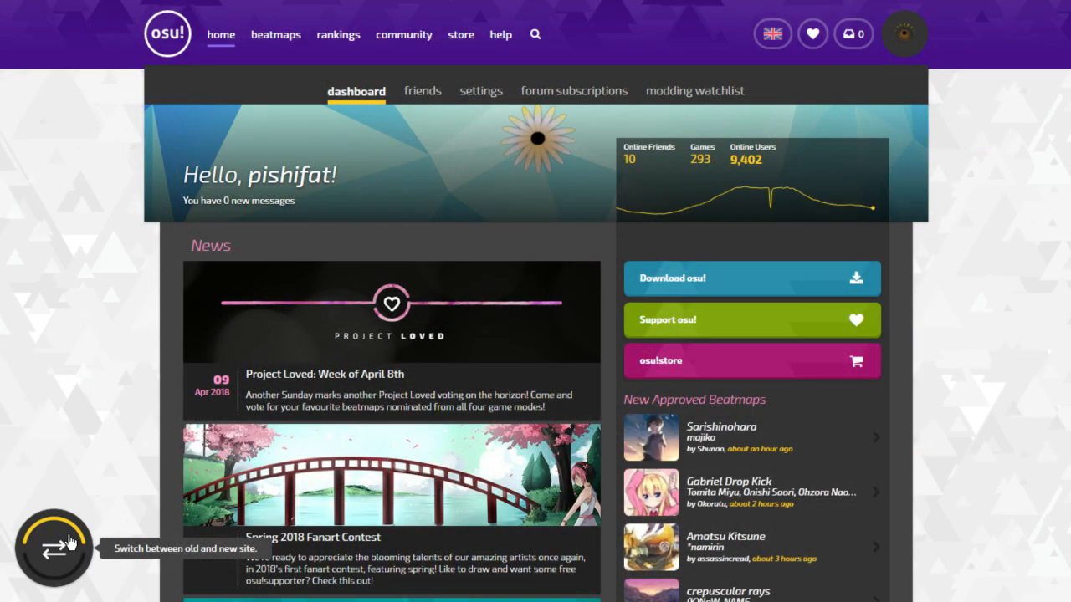
{"action": "left_click", "coordinate": [54, 549]}
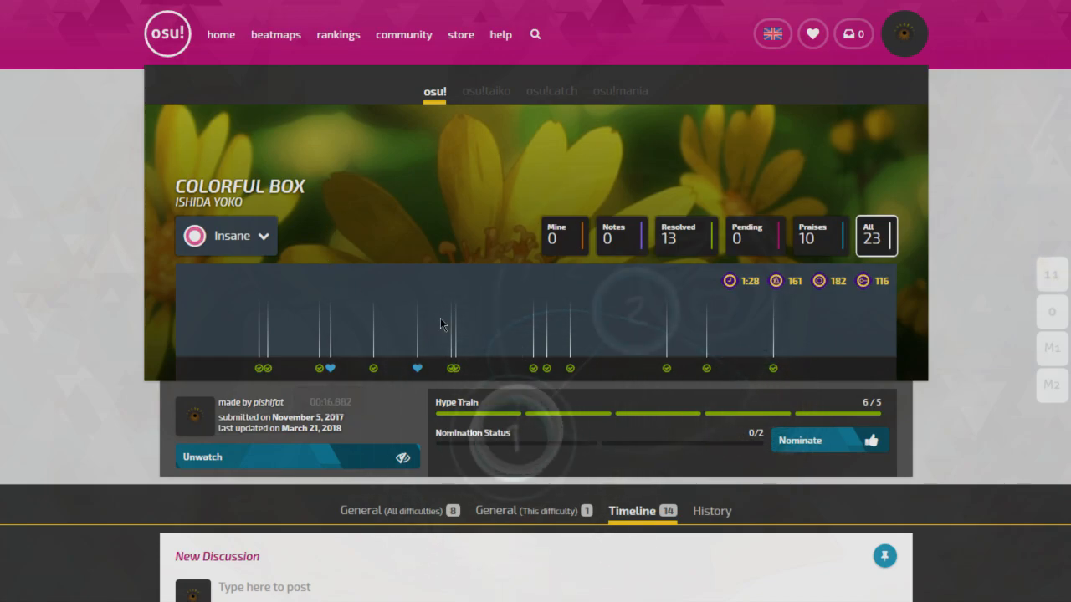
Browse the discussions, visit Kyoumen no Nami's Discussion, then open peppy's 'New ranking/modding system development' thread.
{"action": "scroll", "scroll_direction": "down", "scroll_amount": 3}
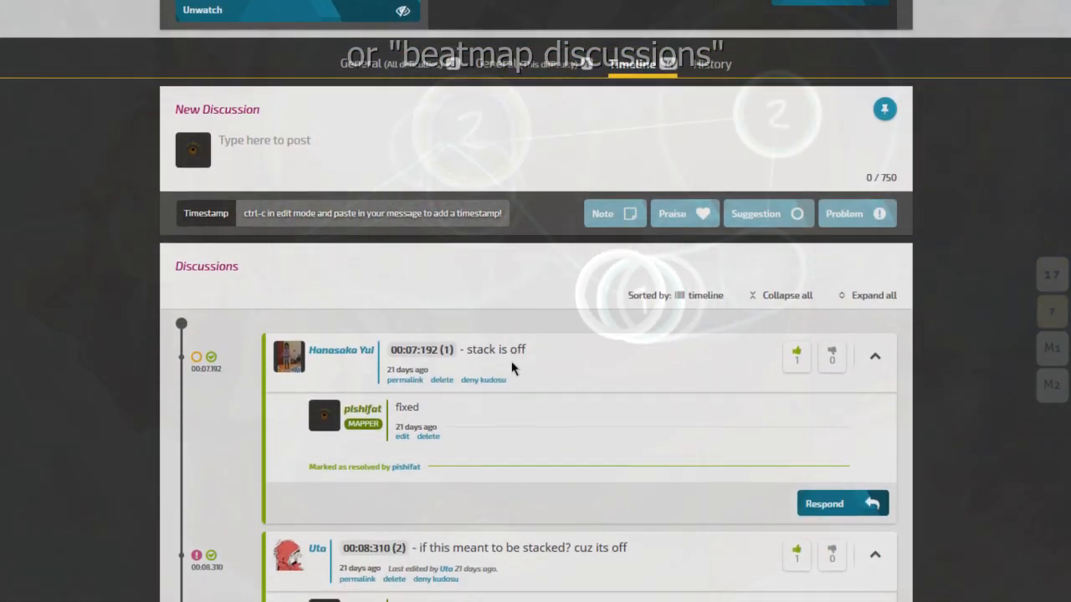
{"action": "scroll", "scroll_direction": "down", "scroll_amount": 3}
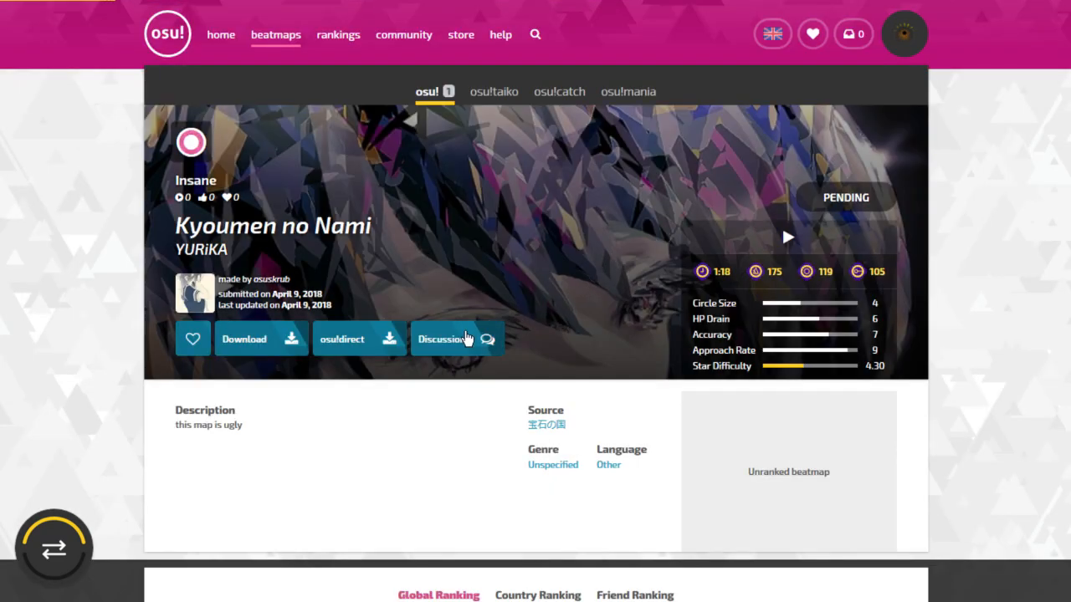
{"action": "left_click", "coordinate": [442, 338]}
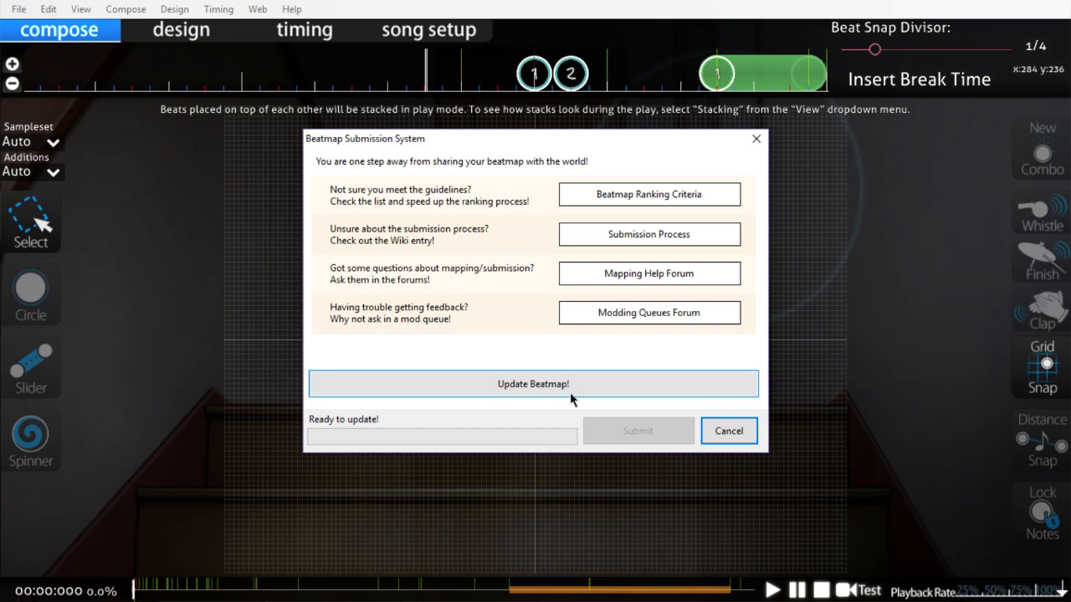
{"action": "left_click", "coordinate": [532, 383]}
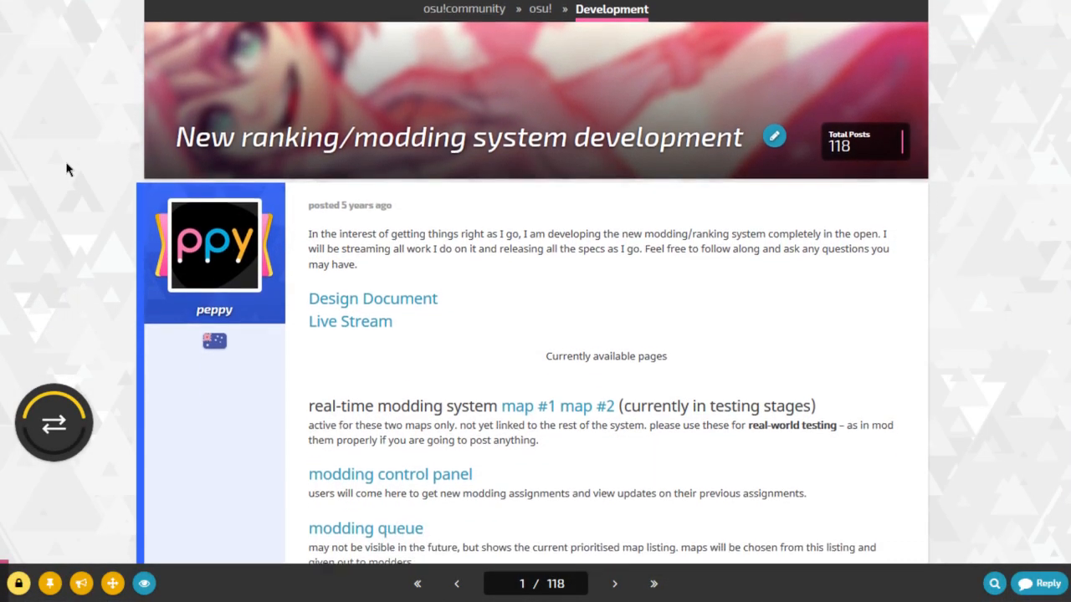
Open the thread's 'map #1' real-time modding page and browse its difficulty dropdown.
{"action": "scroll", "scroll_direction": "down", "scroll_amount": 3}
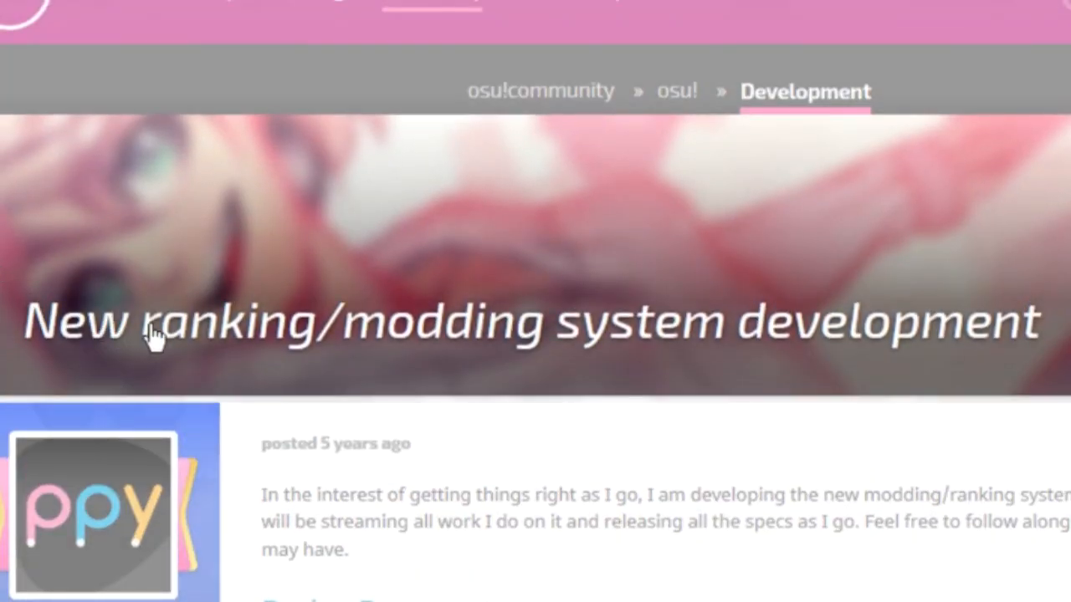
{"action": "scroll", "scroll_direction": "down", "scroll_amount": 3}
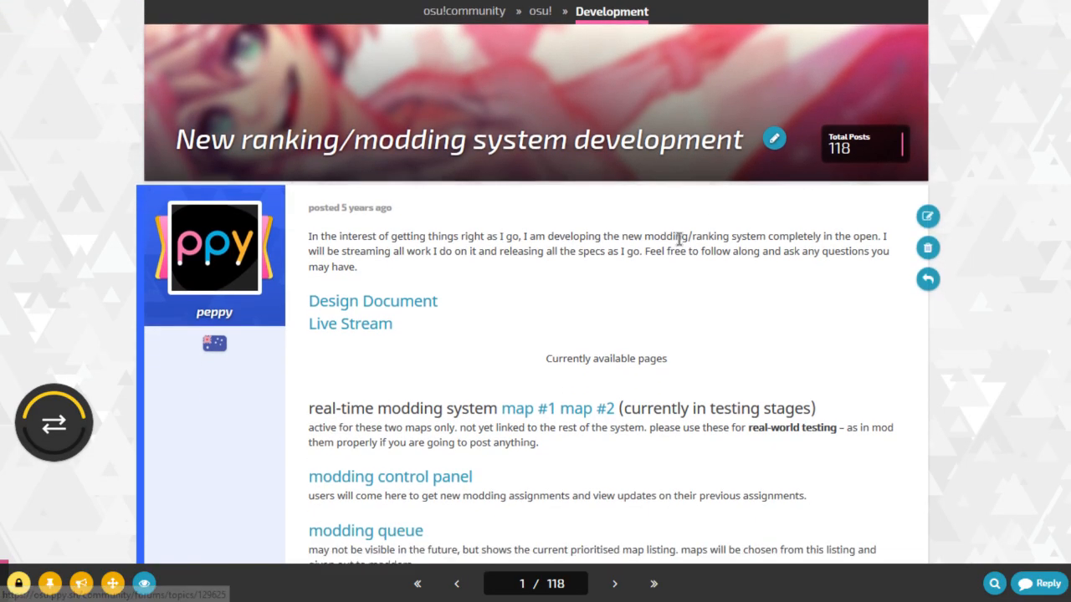
{"action": "scroll", "scroll_direction": "down", "scroll_amount": 3}
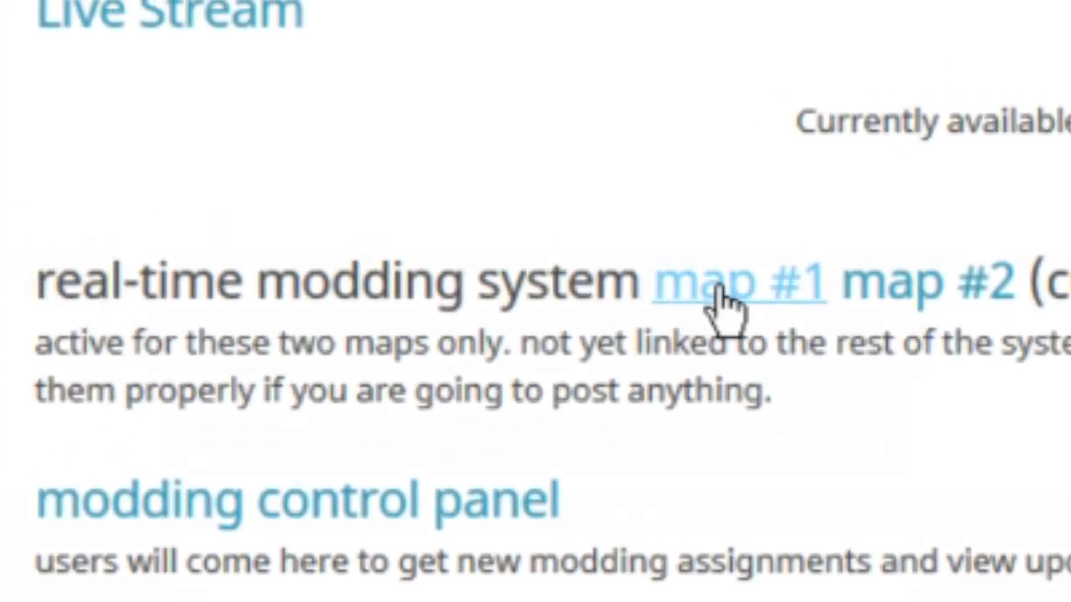
{"action": "left_click", "coordinate": [740, 281]}
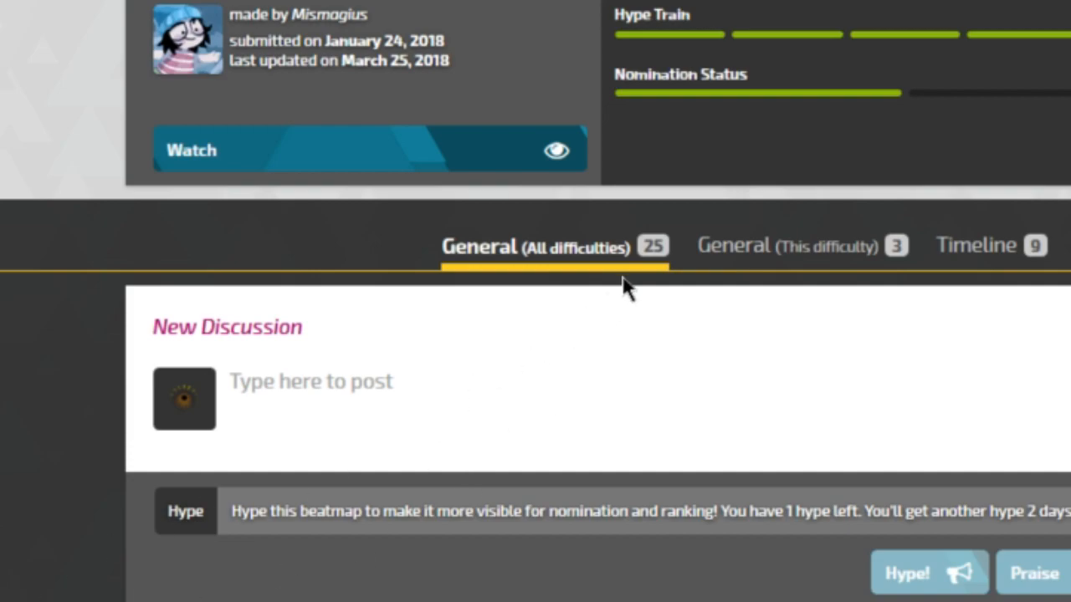
{"action": "left_click", "coordinate": [241, 194]}
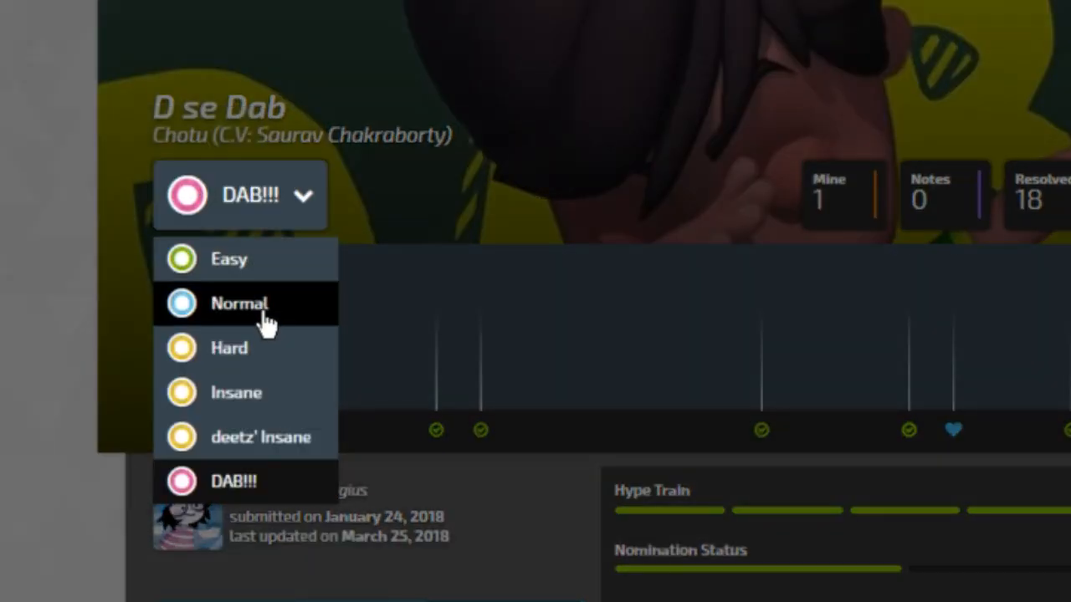
{"action": "mouse_move", "coordinate": [310, 304]}
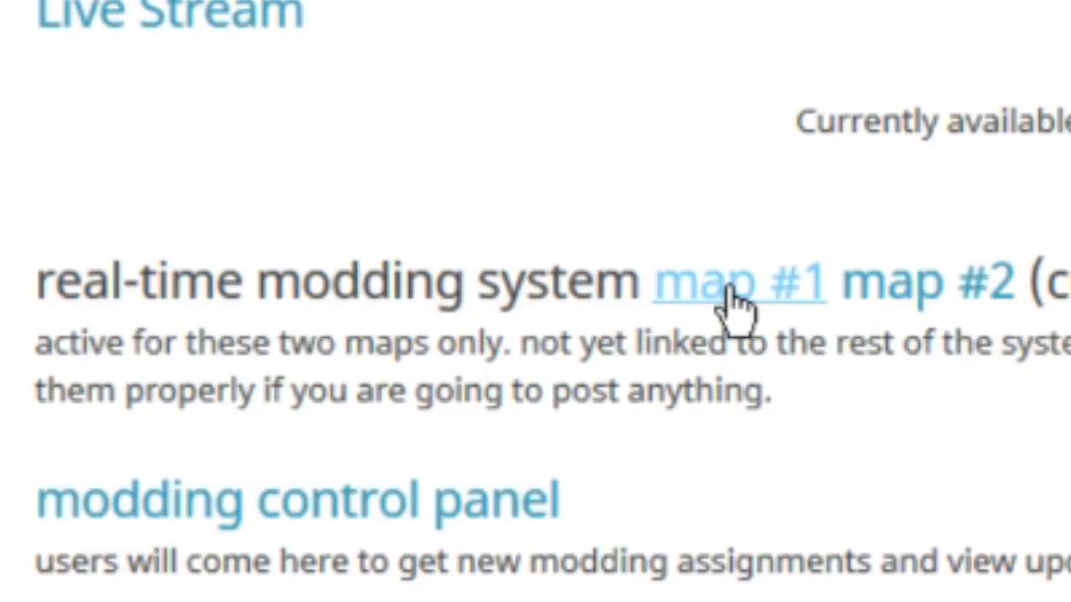
{"action": "left_click", "coordinate": [739, 281]}
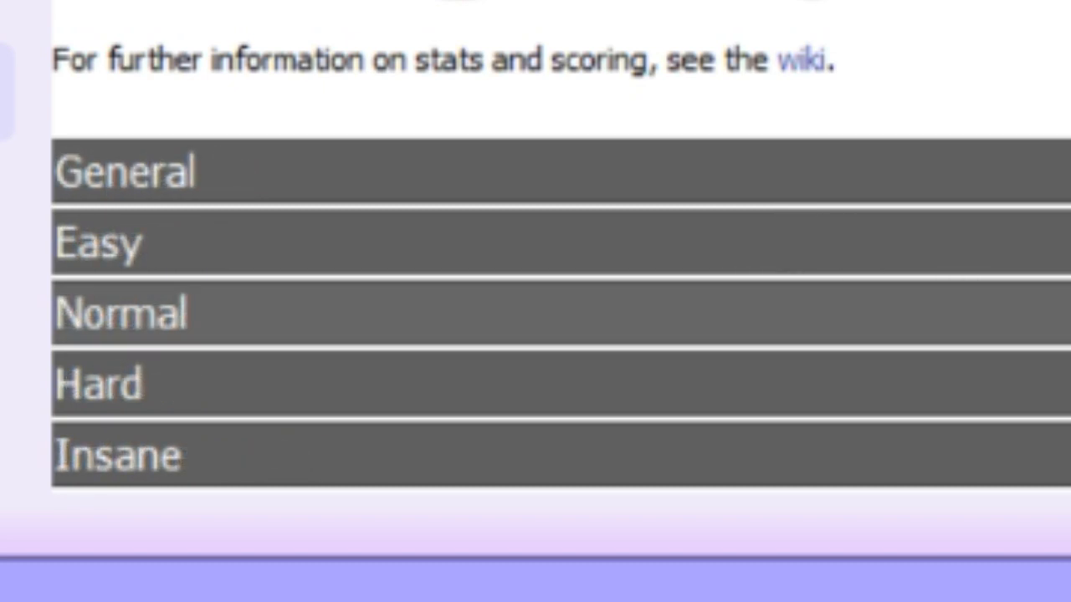
Navigate through the Community forums to the Modding Queues subforum.
{"action": "left_click", "coordinate": [120, 313]}
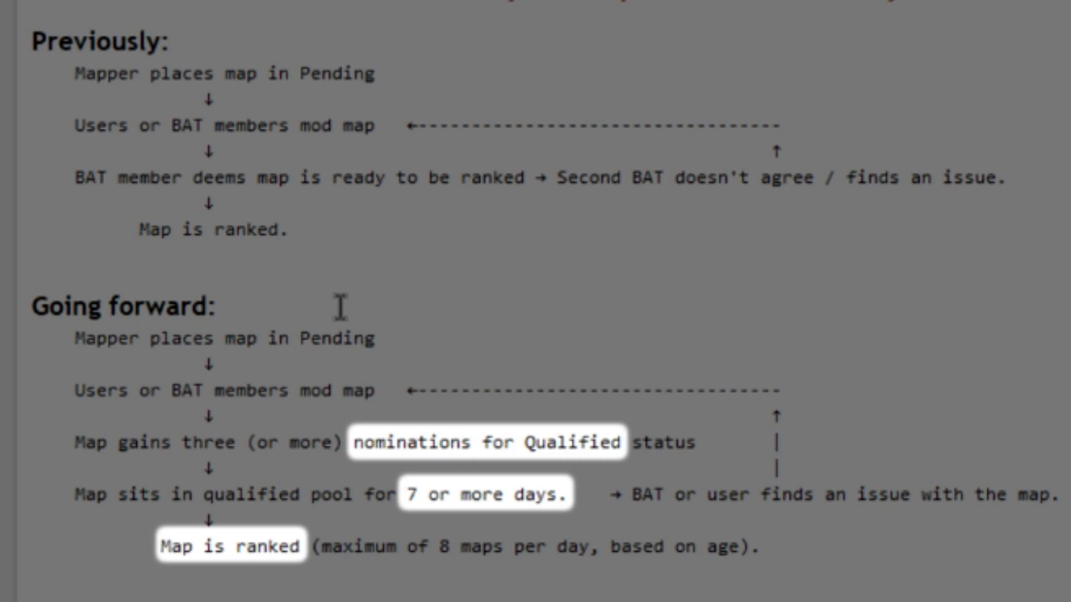
{"action": "mouse_move", "coordinate": [382, 243]}
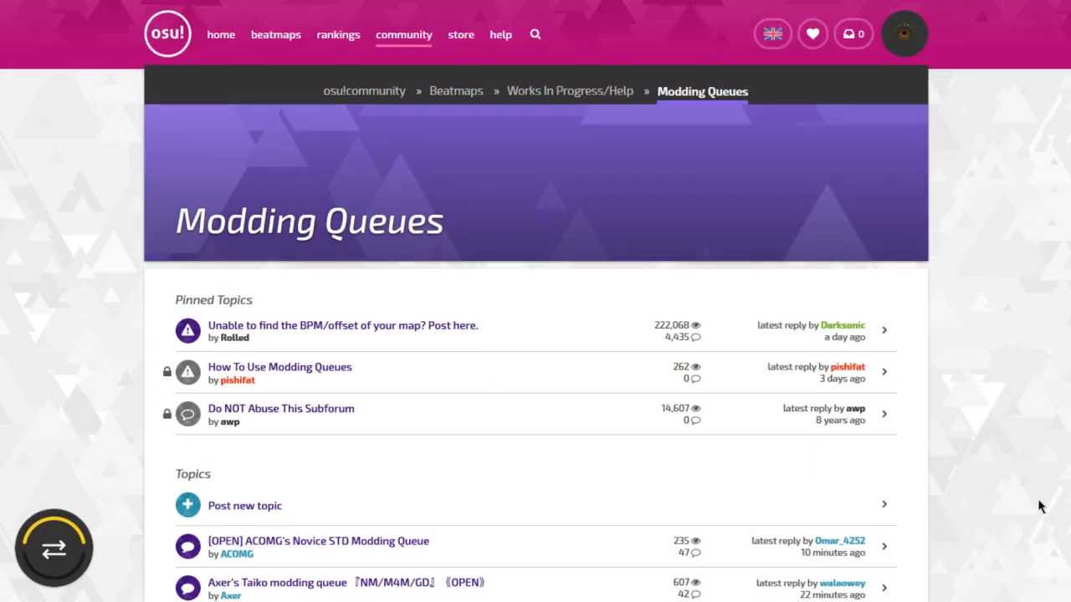
Scroll to the old-design beatmap listing filtered to Qualified maps.
{"action": "scroll", "scroll_direction": "down", "scroll_amount": 3}
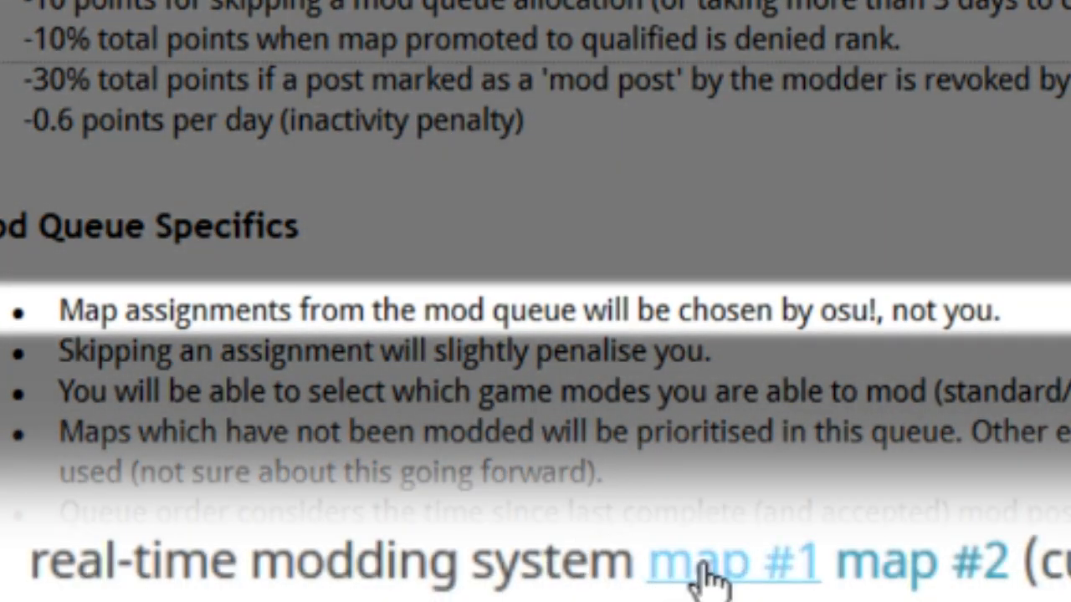
{"action": "mouse_move", "coordinate": [727, 569]}
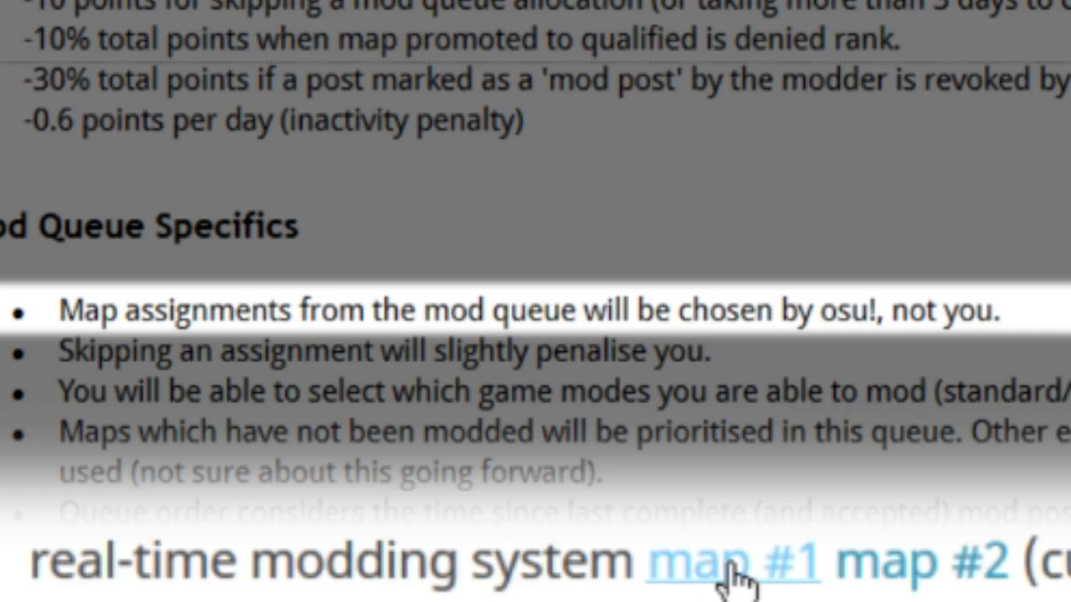
{"action": "scroll", "scroll_direction": "down", "scroll_amount": 3}
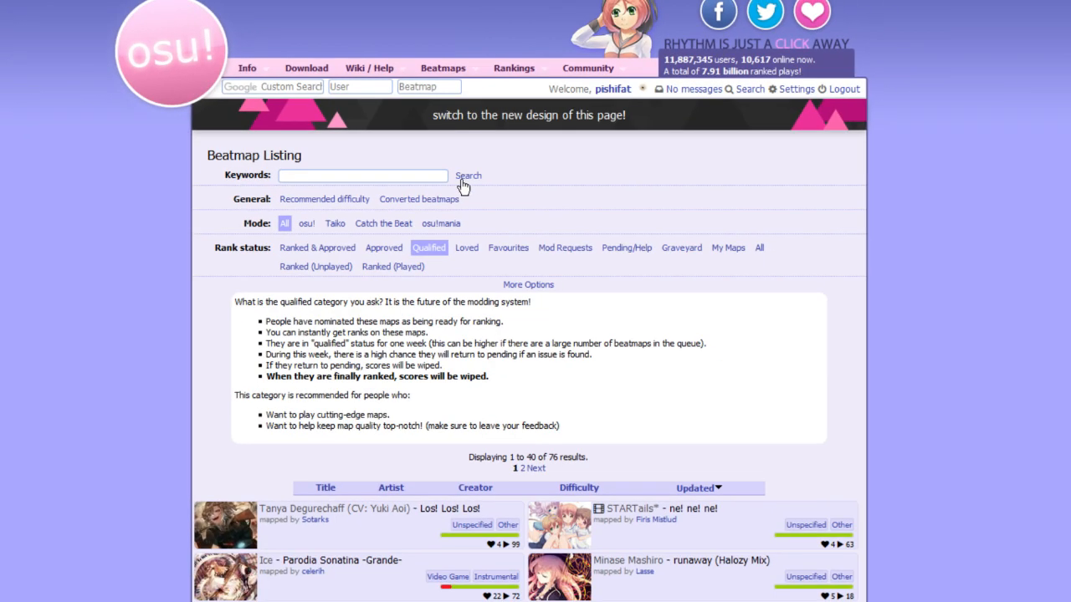
Scroll down to the Modding v2 panel discussion for L2 - Ascension : Act 2 (Liberation).
{"action": "scroll", "scroll_direction": "down", "scroll_amount": 3}
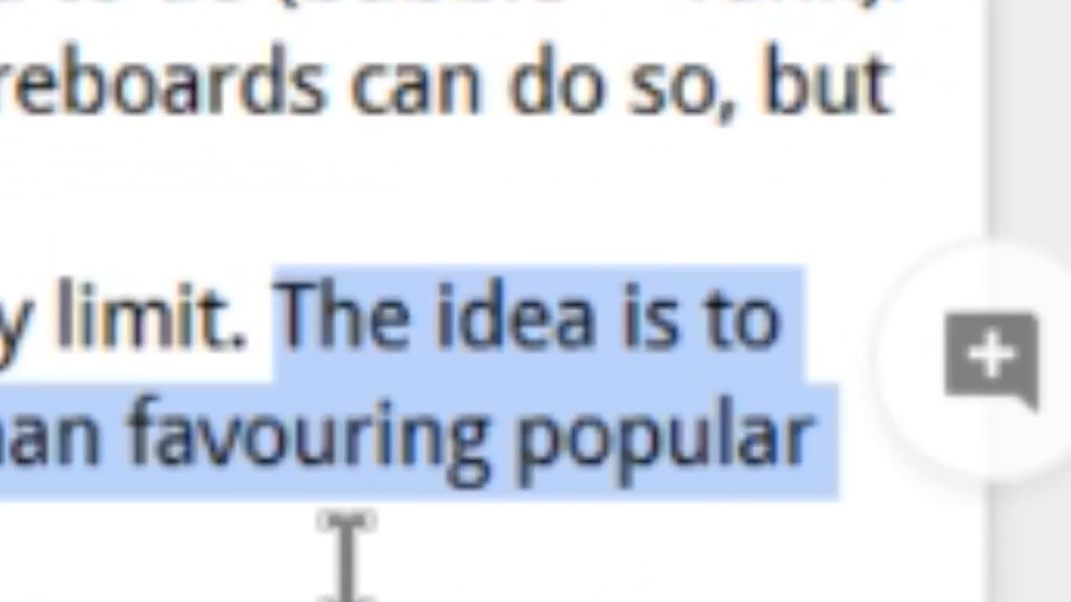
{"action": "scroll", "scroll_direction": "down", "scroll_amount": 3}
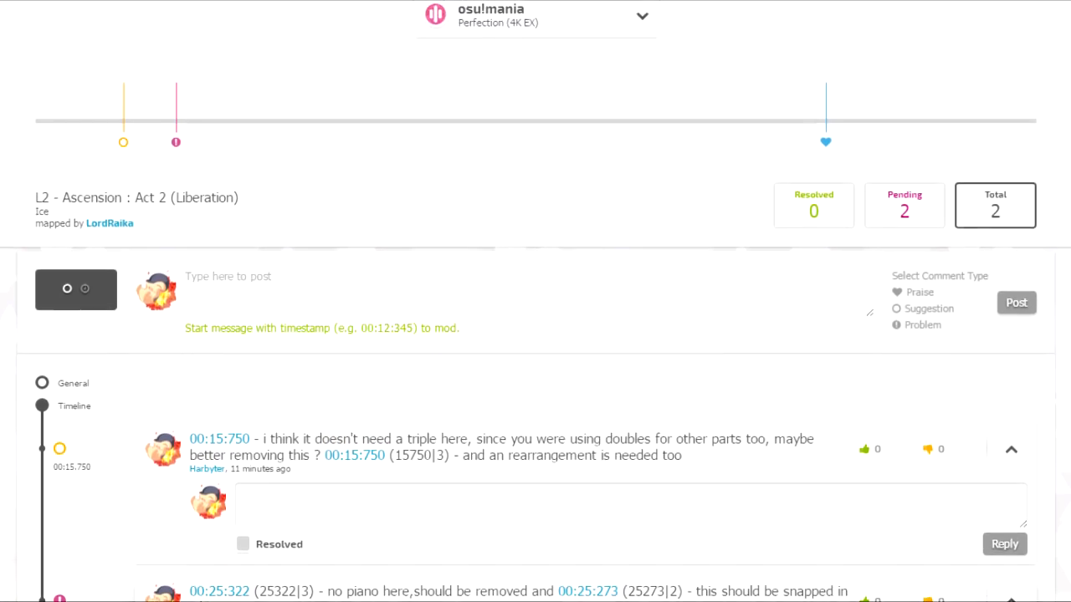
Pick the Extreme difficulty, then open the first test beatmapset's discussion from the forum post.
{"action": "left_click", "coordinate": [1015, 301]}
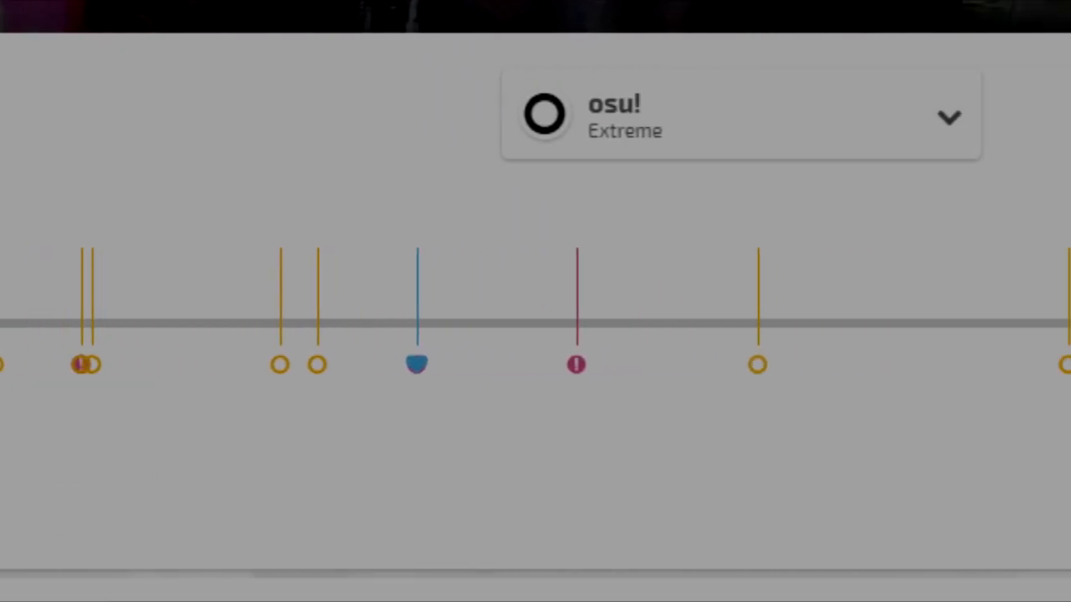
{"action": "left_click", "coordinate": [462, 363]}
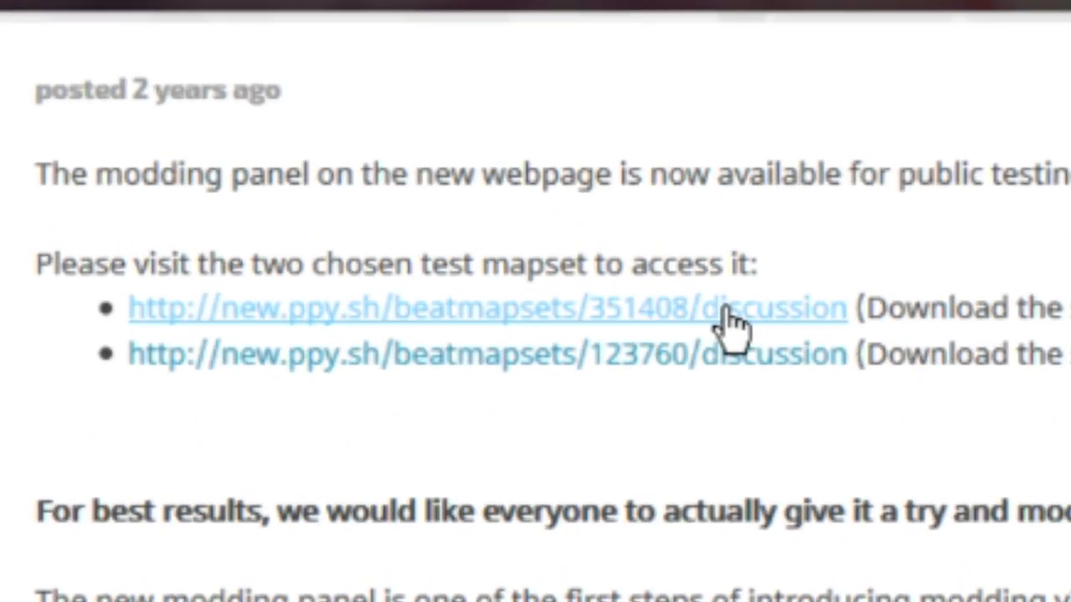
{"action": "left_click", "coordinate": [489, 308]}
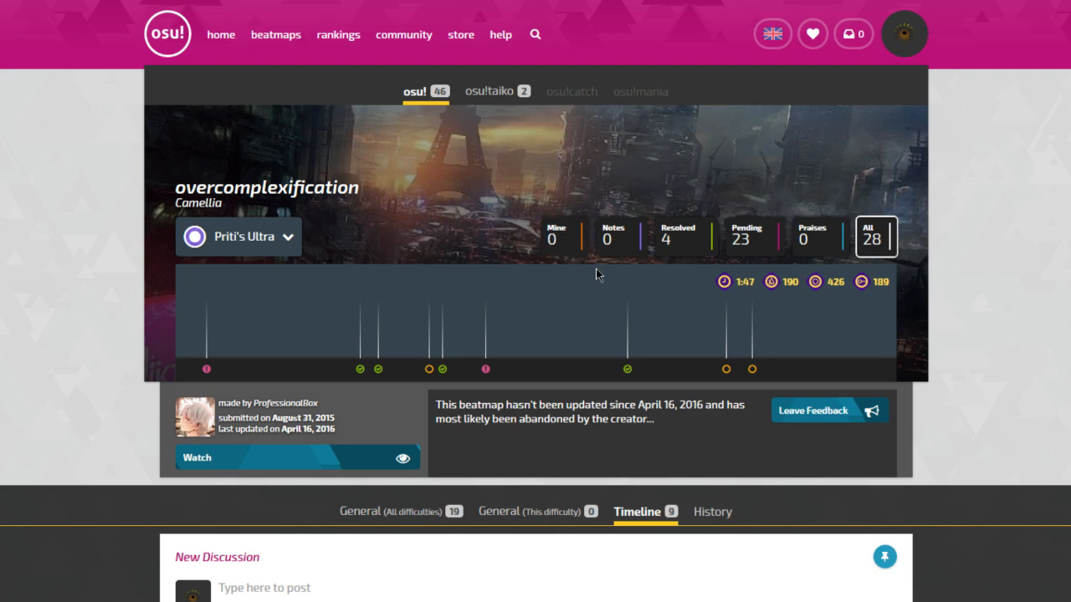
Scroll through the Timeline tab's discussion threads down to the moddingv2 live test (2017) thread.
{"action": "scroll", "scroll_direction": "down", "scroll_amount": 3}
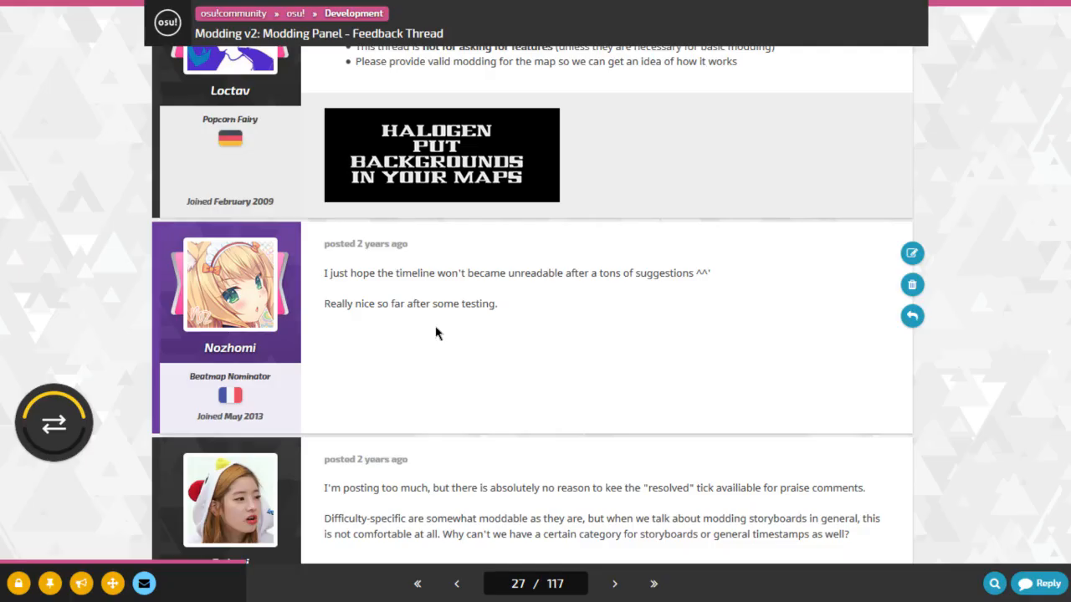
{"action": "scroll", "scroll_direction": "down", "scroll_amount": 3}
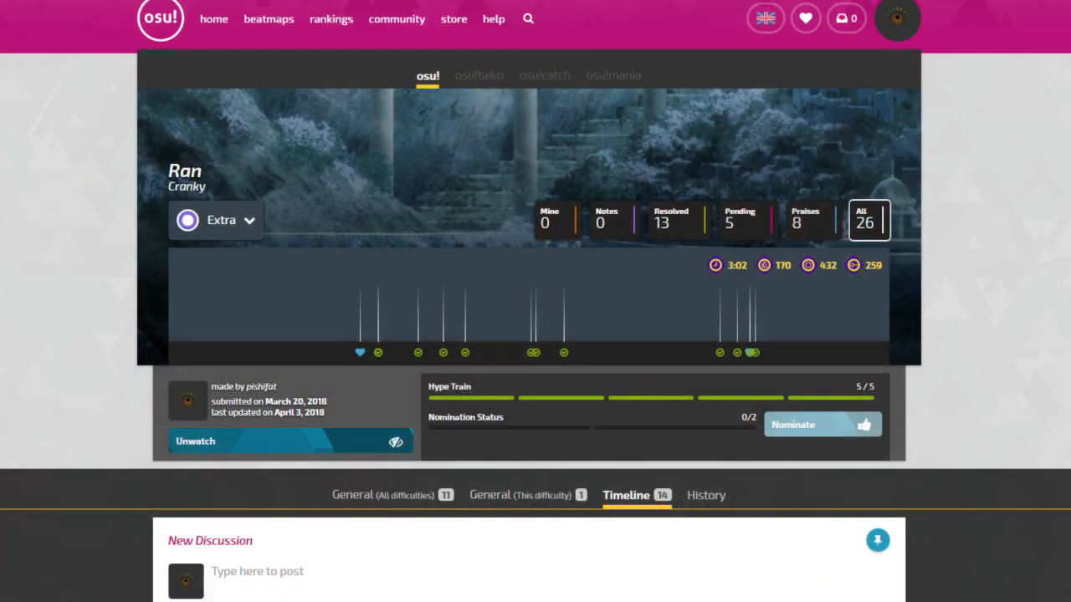
{"action": "scroll", "scroll_direction": "down", "scroll_amount": 3}
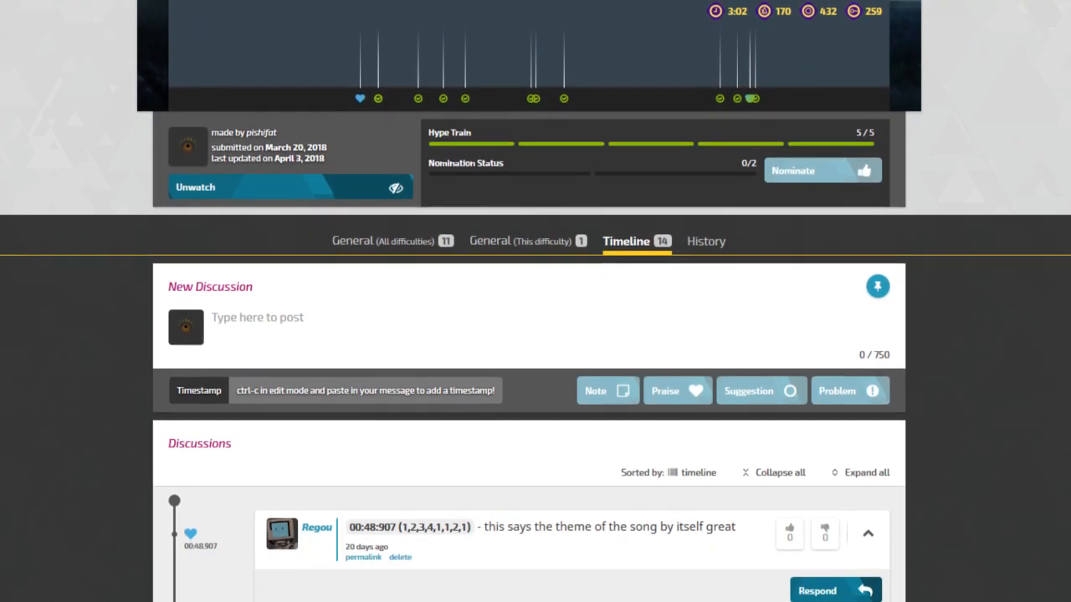
{"action": "scroll", "scroll_direction": "down", "scroll_amount": 3}
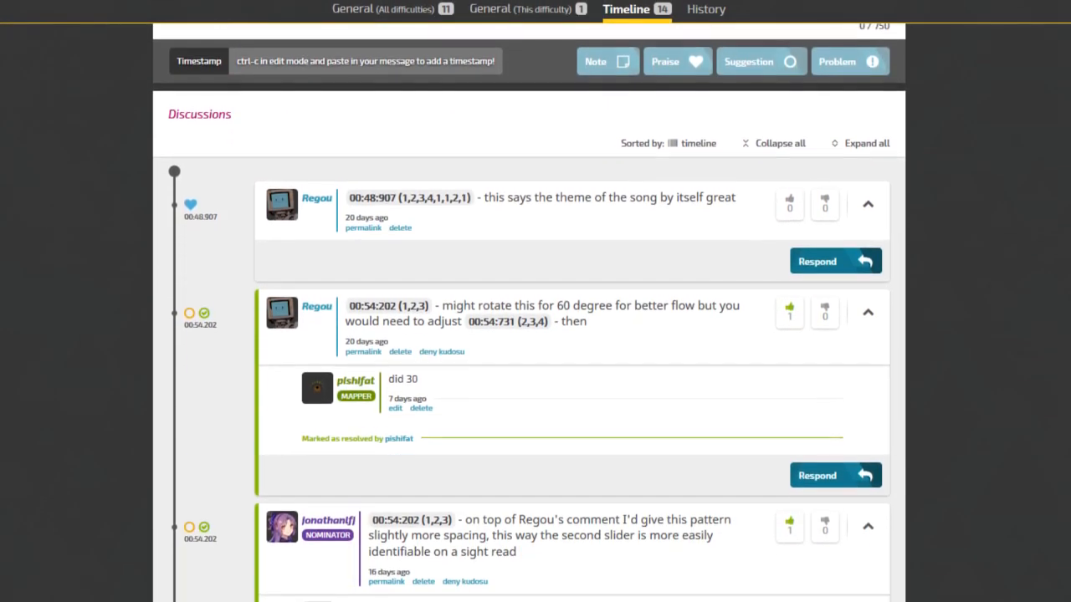
{"action": "scroll", "scroll_direction": "down", "scroll_amount": 3}
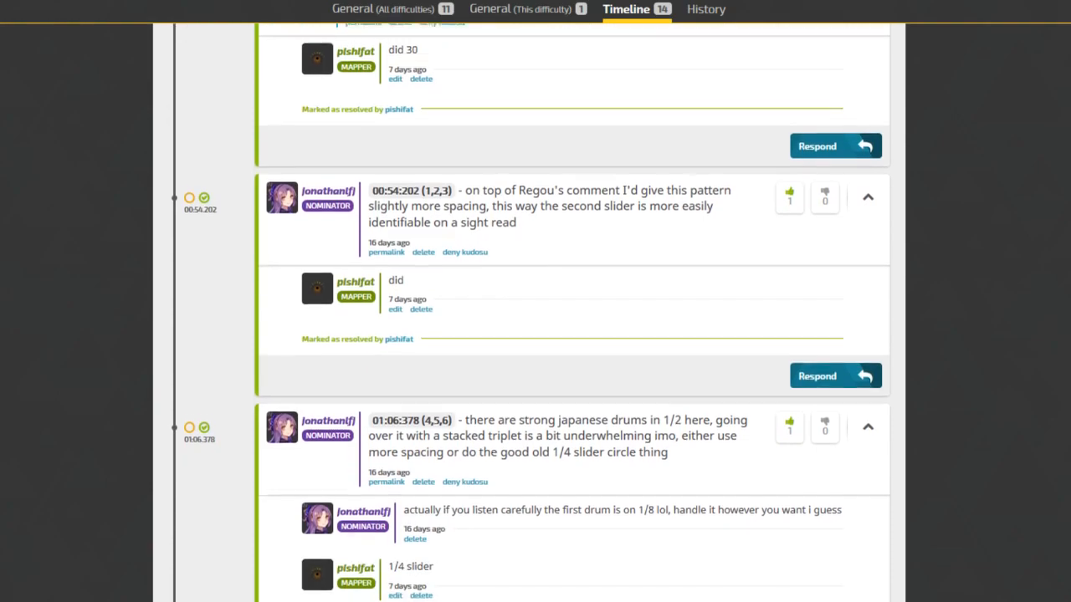
{"action": "scroll", "scroll_direction": "down", "scroll_amount": 3}
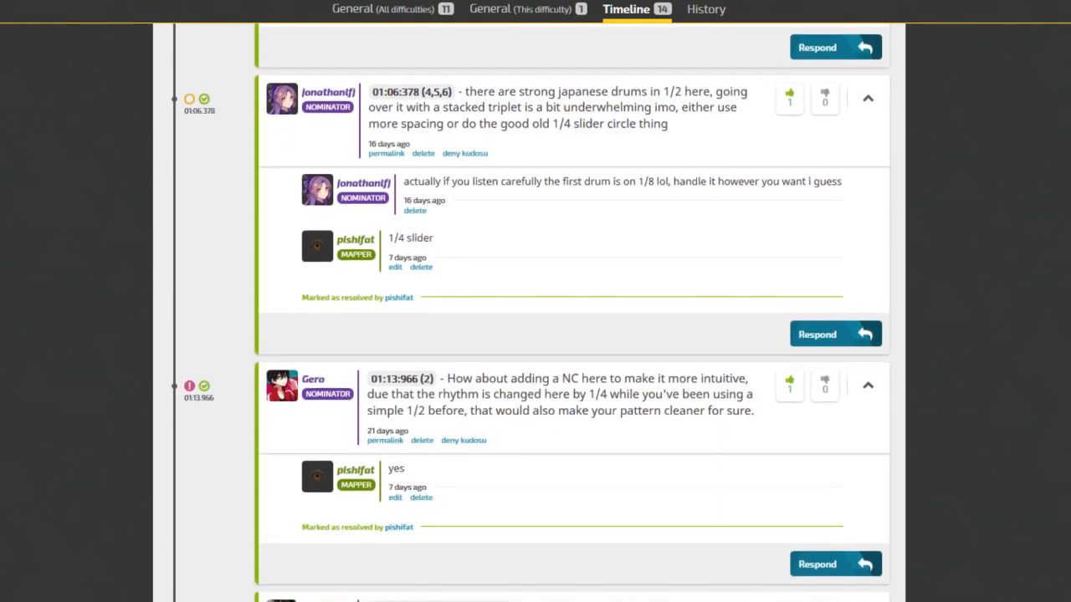
{"action": "scroll", "scroll_direction": "down", "scroll_amount": 3}
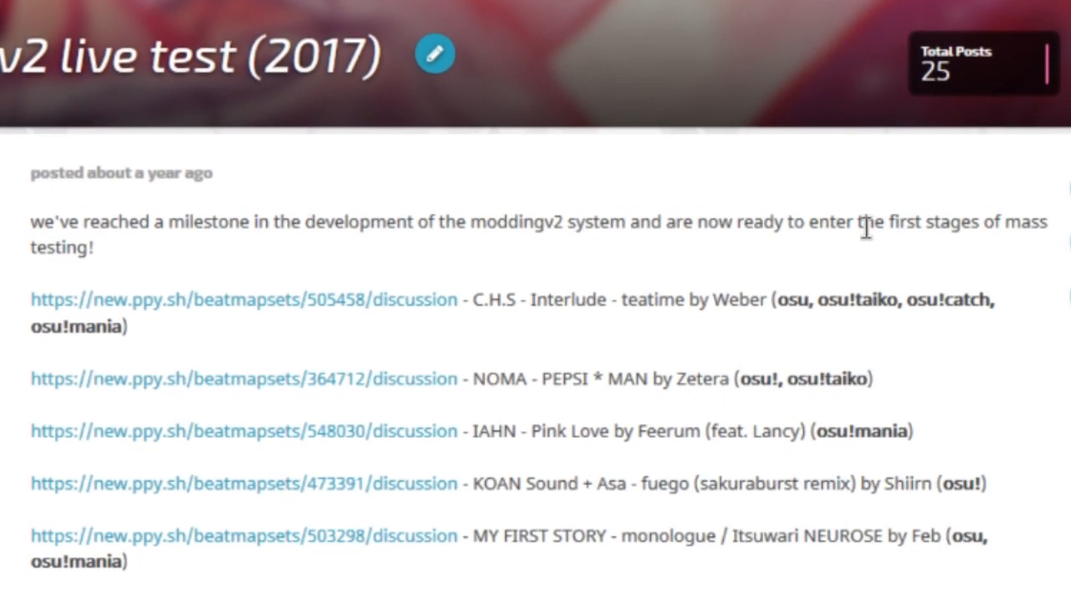
Scroll through A Moment of Violence's resolve/reopen history and the live test forum replies.
{"action": "scroll", "scroll_direction": "down", "scroll_amount": 3}
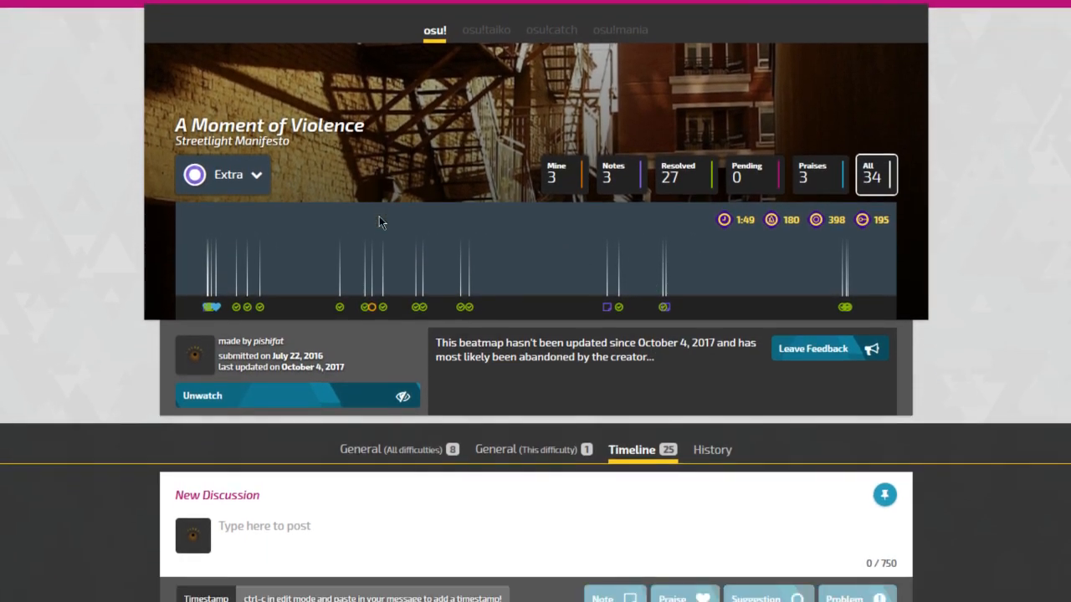
{"action": "scroll", "scroll_direction": "down", "scroll_amount": 3}
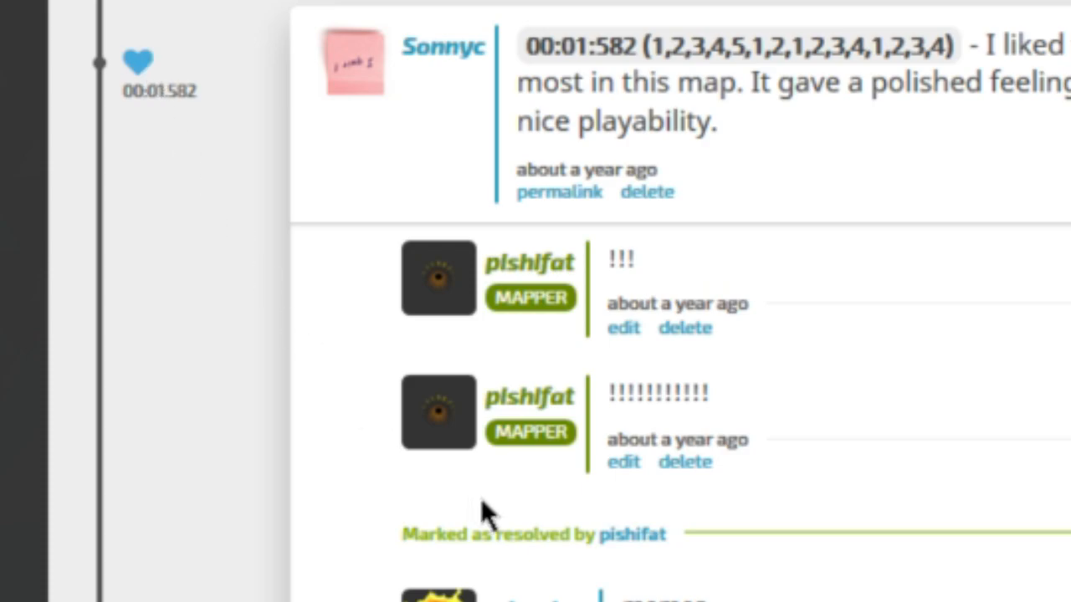
{"action": "scroll", "scroll_direction": "down", "scroll_amount": 3}
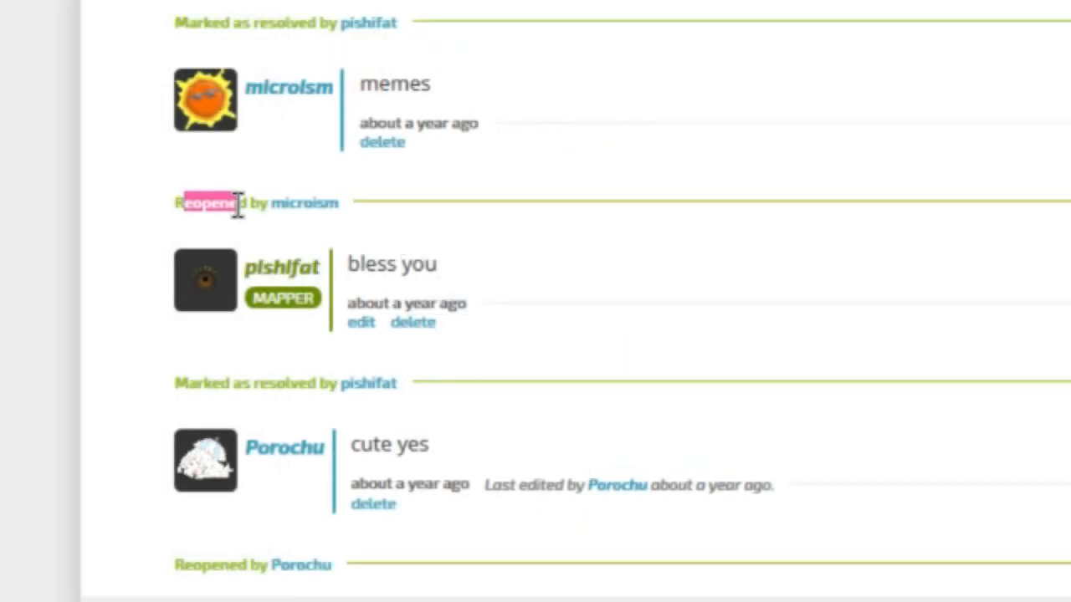
{"action": "scroll", "scroll_direction": "down", "scroll_amount": 3}
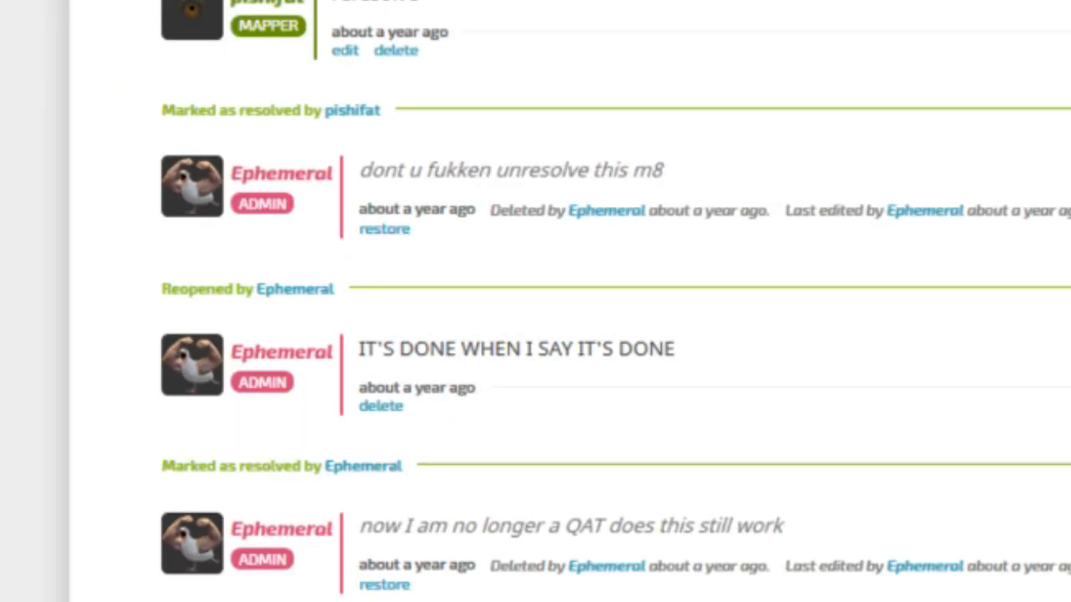
{"action": "scroll", "scroll_direction": "down", "scroll_amount": 3}
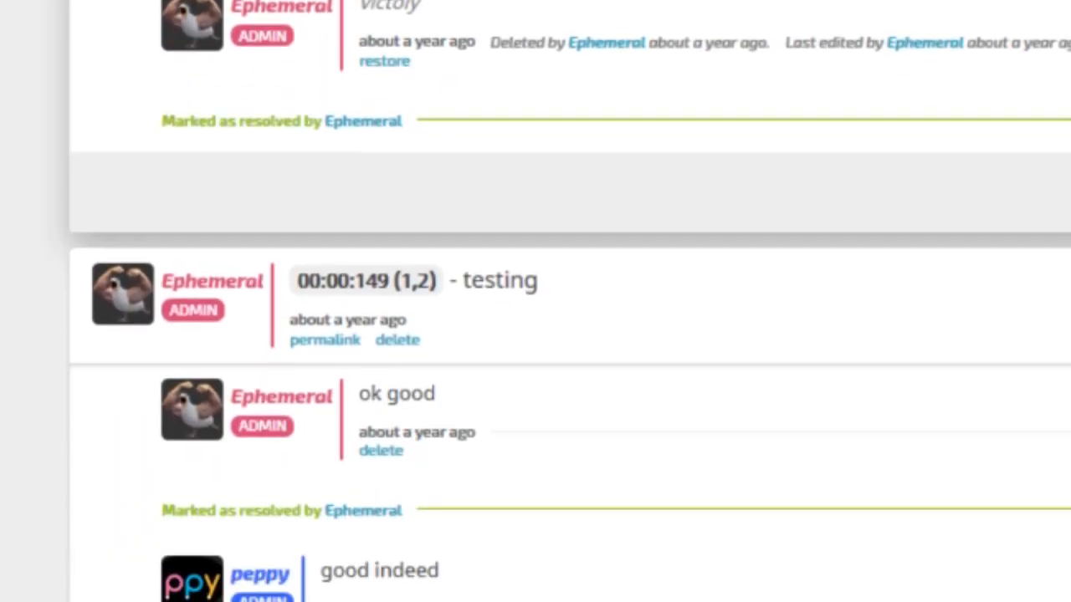
{"action": "scroll", "scroll_direction": "down", "scroll_amount": 3}
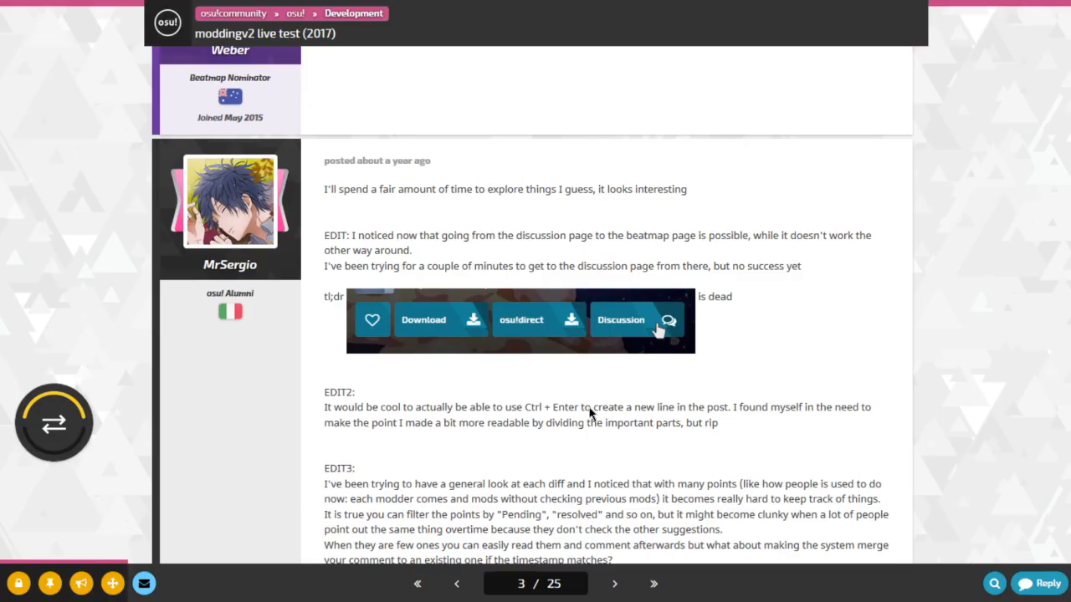
Follow the old forum post's 'here' link to the Sakura Mitsutsuki modding discussion.
{"action": "left_click", "coordinate": [616, 583]}
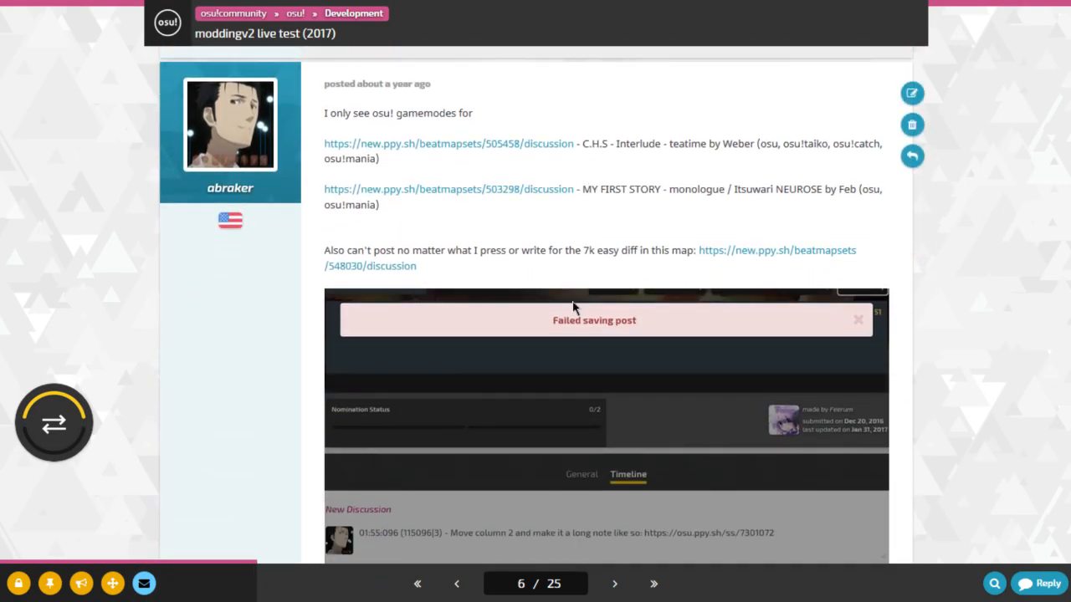
{"action": "left_click", "coordinate": [614, 584]}
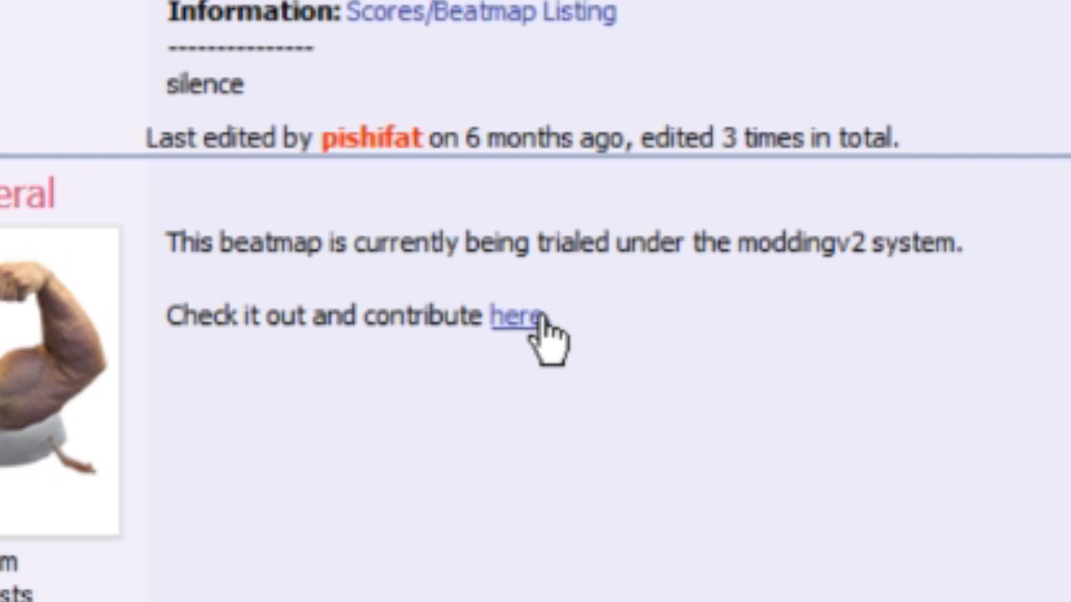
{"action": "left_click", "coordinate": [515, 316]}
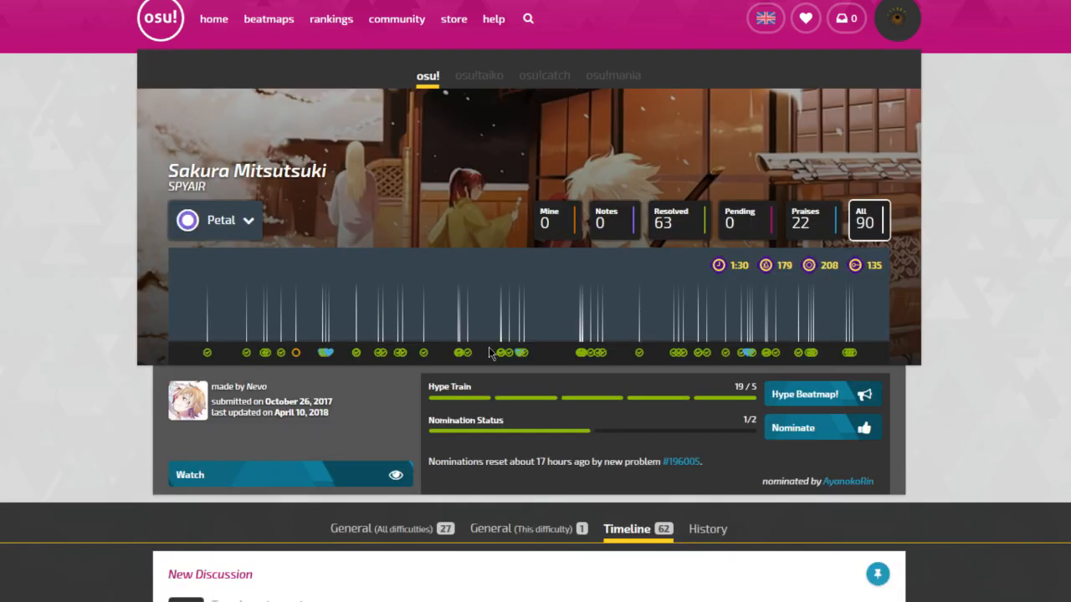
Scroll the Sakura Mitsutsuki discussion timeline with its 90 posts.
{"action": "scroll", "scroll_direction": "down", "scroll_amount": 3}
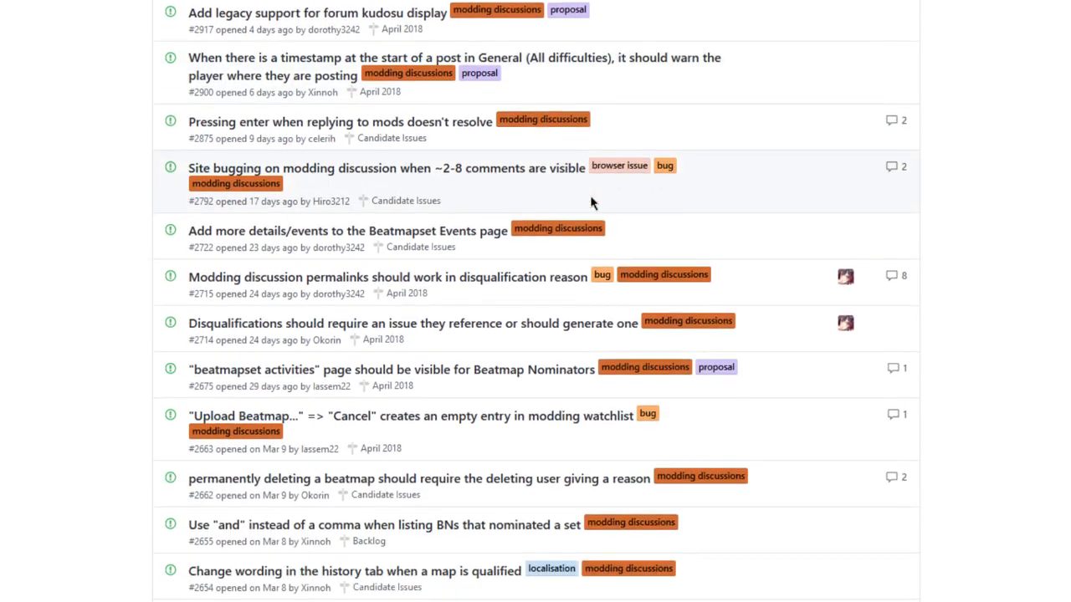
{"action": "scroll", "scroll_direction": "down", "scroll_amount": 3}
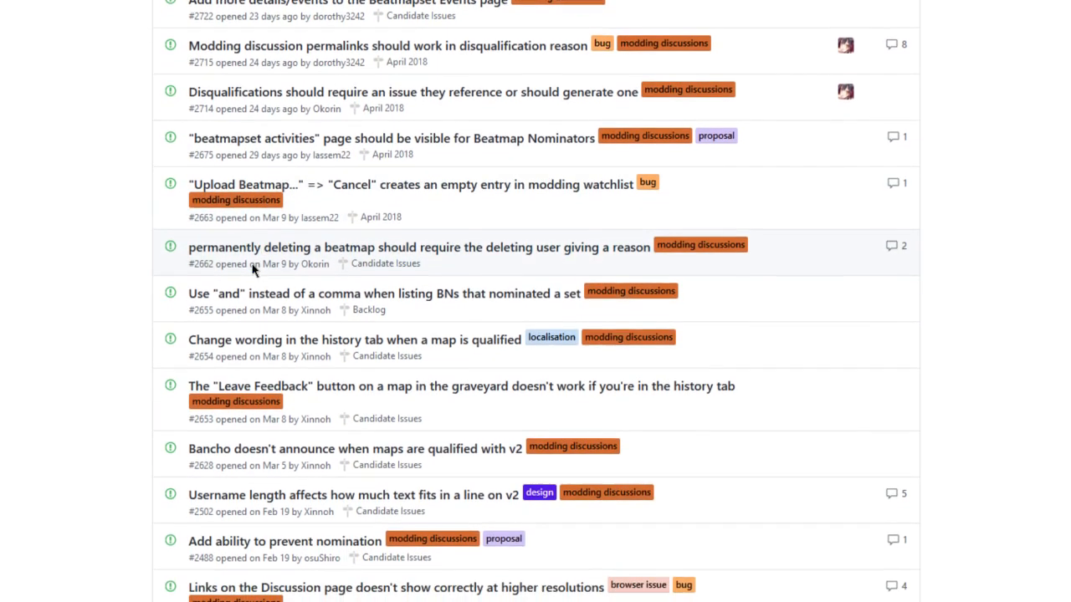
{"action": "scroll", "scroll_direction": "down", "scroll_amount": 3}
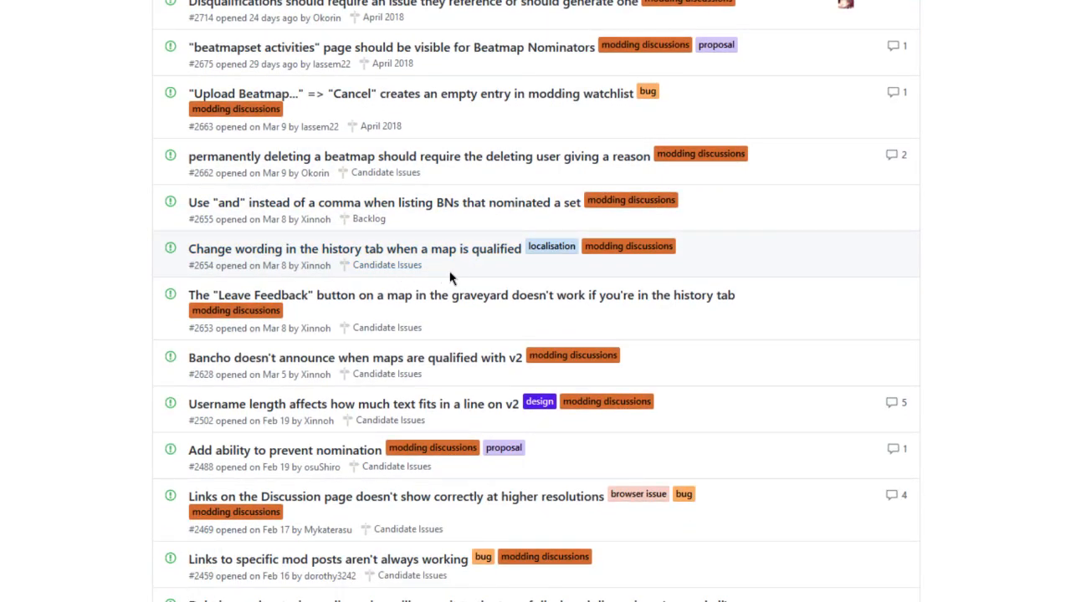
{"action": "scroll", "scroll_direction": "down", "scroll_amount": 3}
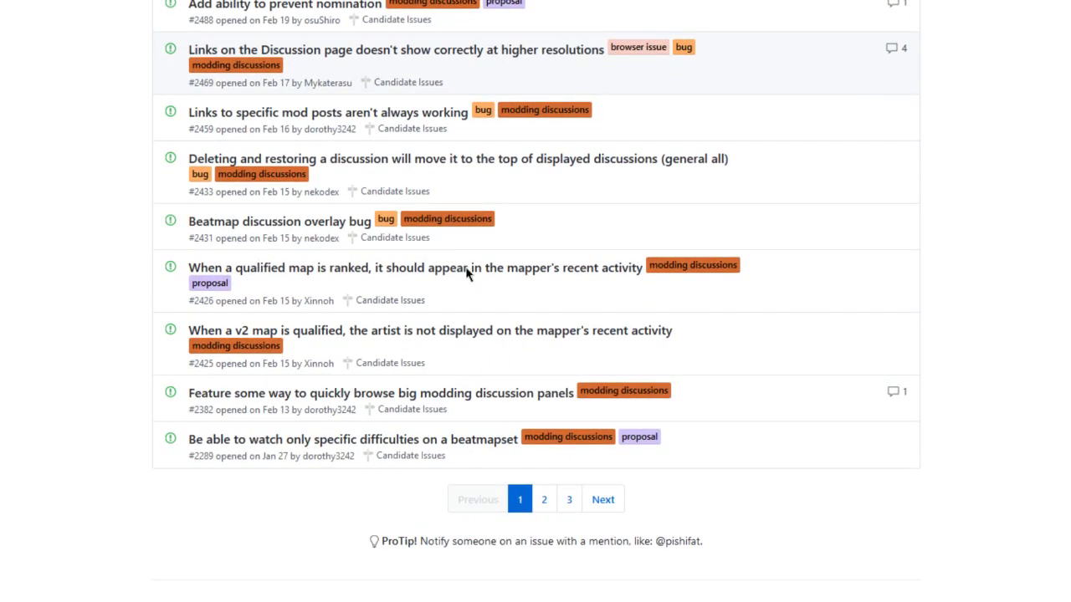
{"action": "mouse_move", "coordinate": [482, 378]}
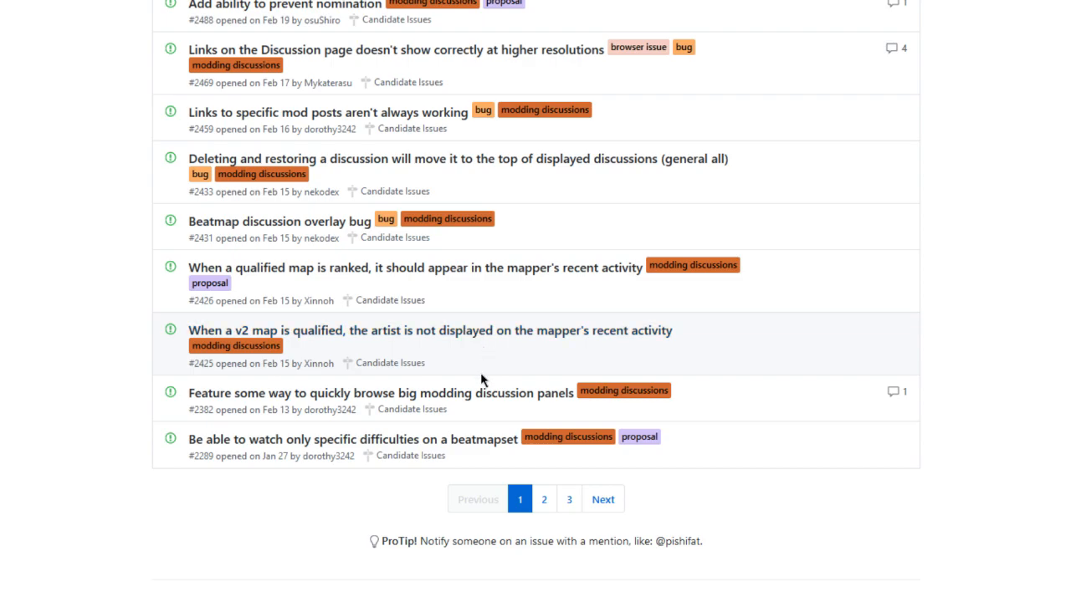
{"action": "mouse_move", "coordinate": [482, 418]}
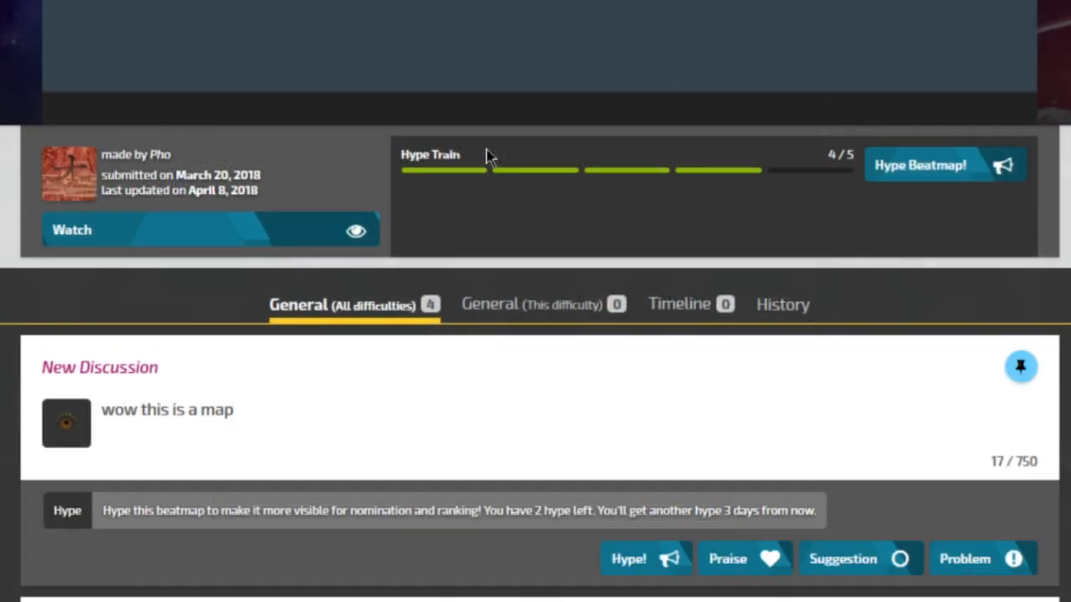
Hype the beatmap with the written comment and confirm spending a remaining hype, filling the train to 5/5.
{"action": "left_click", "coordinate": [629, 558]}
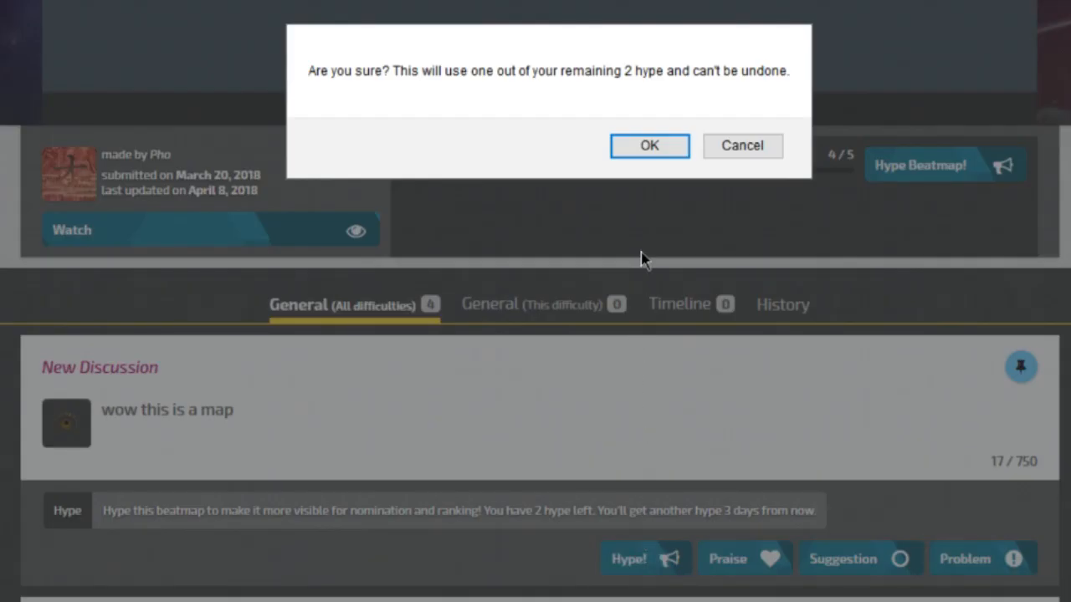
{"action": "left_click", "coordinate": [649, 144]}
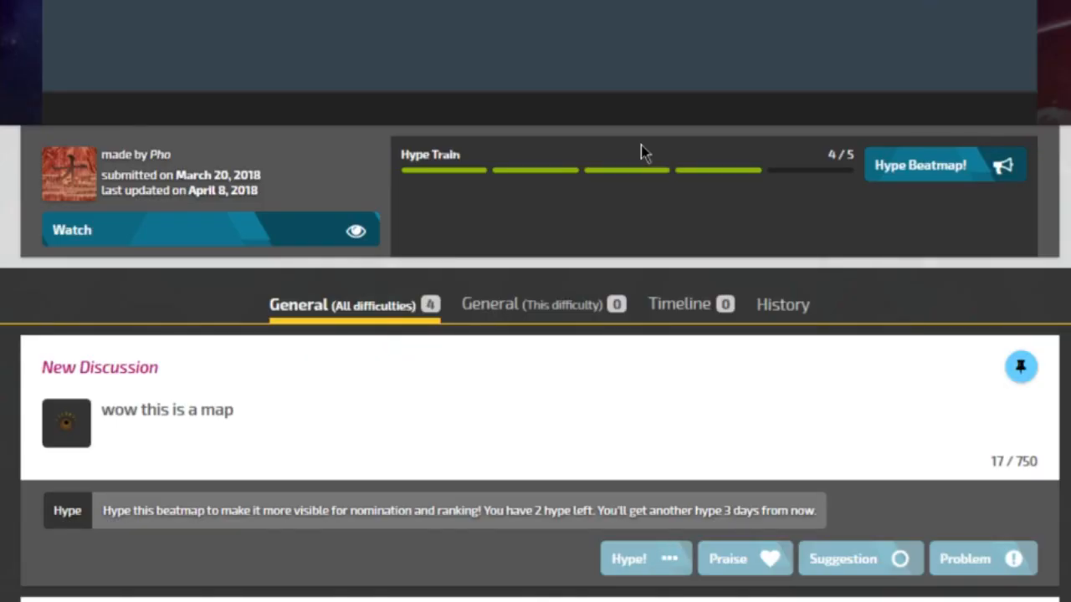
{"action": "left_click", "coordinate": [646, 559]}
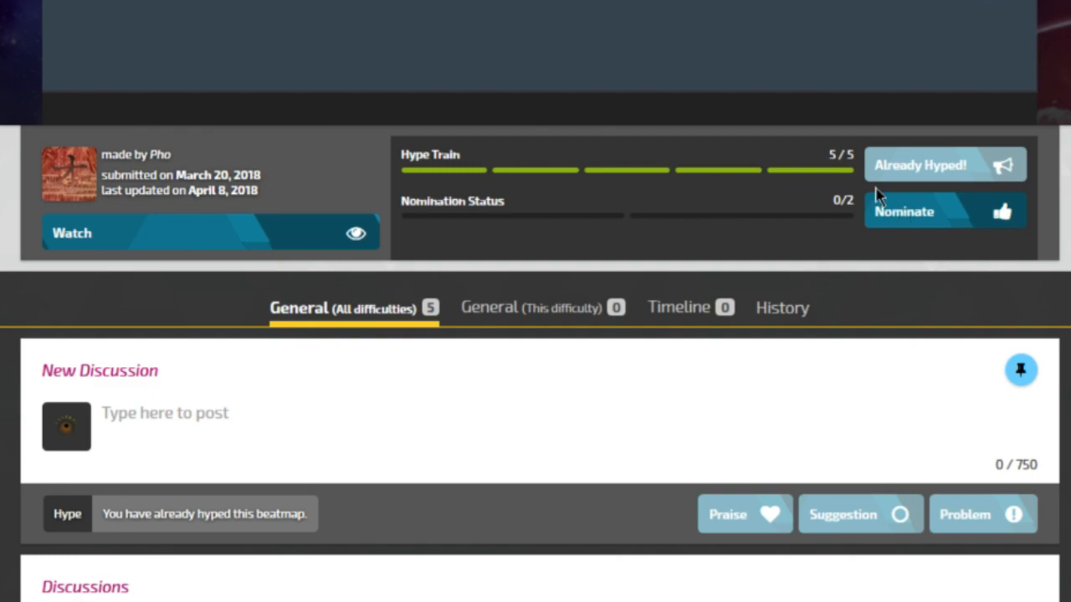
{"action": "mouse_move", "coordinate": [837, 171]}
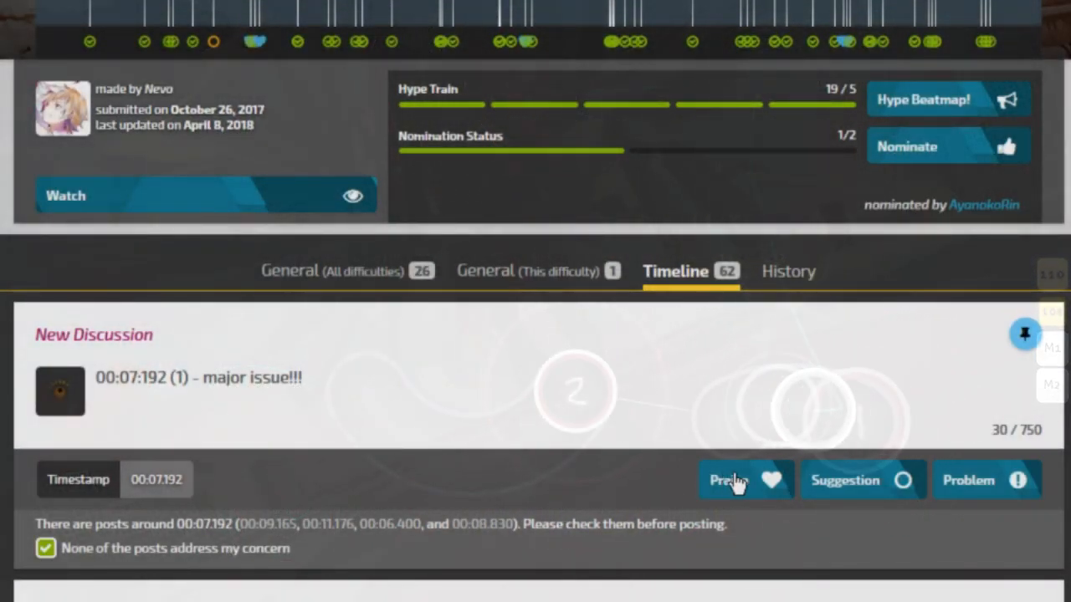
{"action": "mouse_move", "coordinate": [988, 492]}
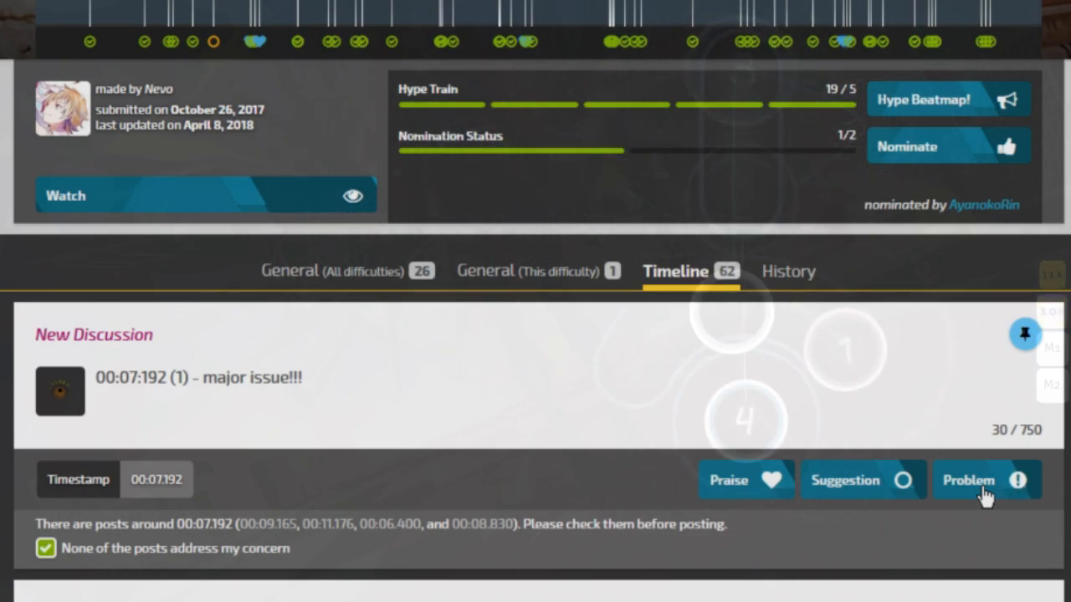
Post the 00:07:192 major issue as a Problem and answer the nomination-reset warning.
{"action": "left_click", "coordinate": [987, 479]}
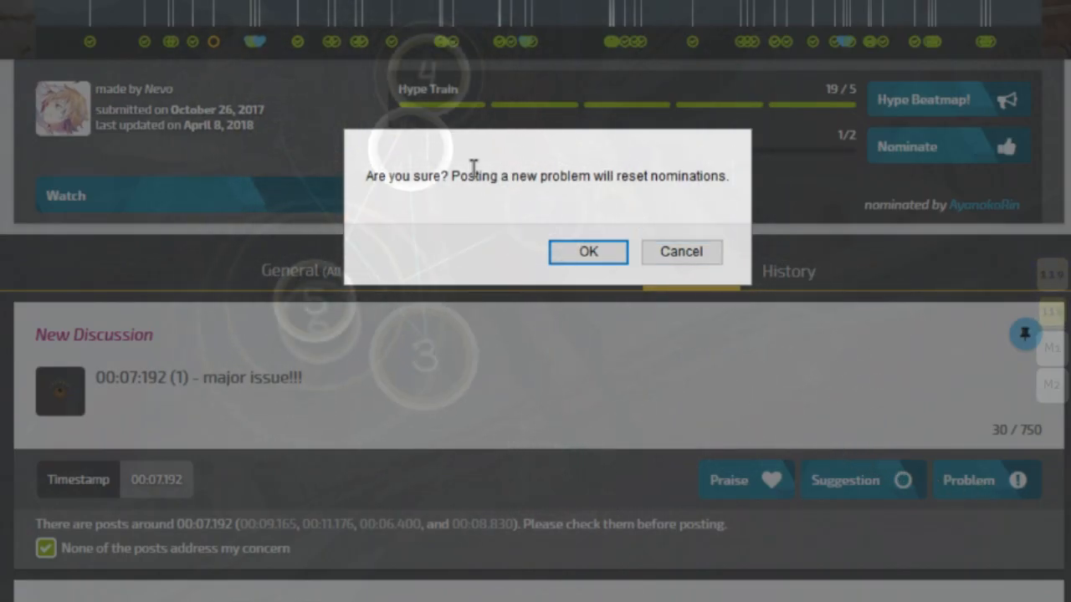
{"action": "left_click", "coordinate": [587, 251]}
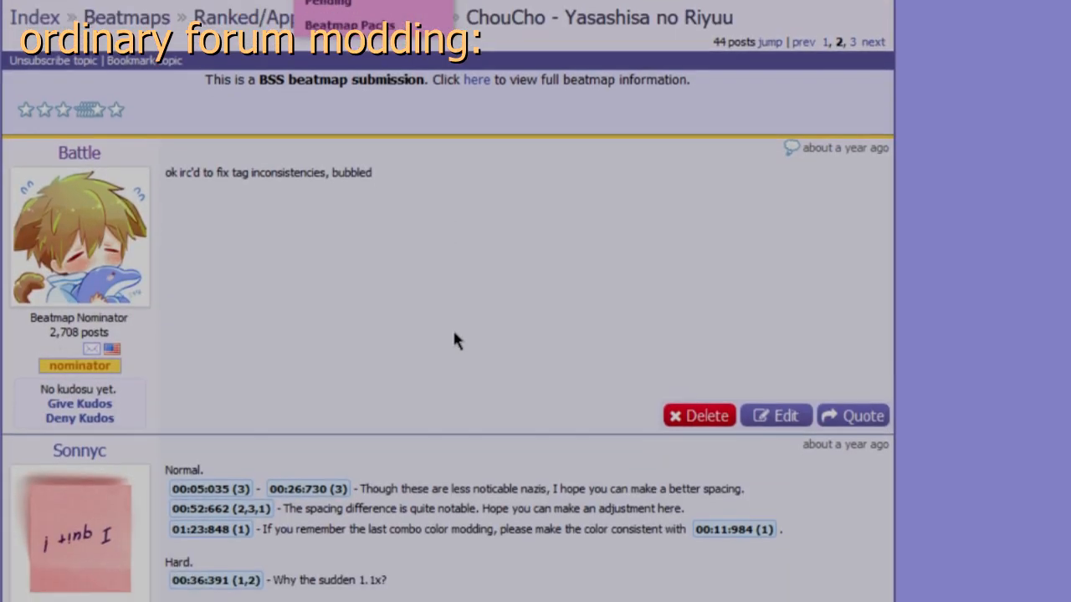
Scroll the old forum thread and open the JoJo ~Sono Chi no Sadame~ pending beatmap thread.
{"action": "scroll", "scroll_direction": "down", "scroll_amount": 3}
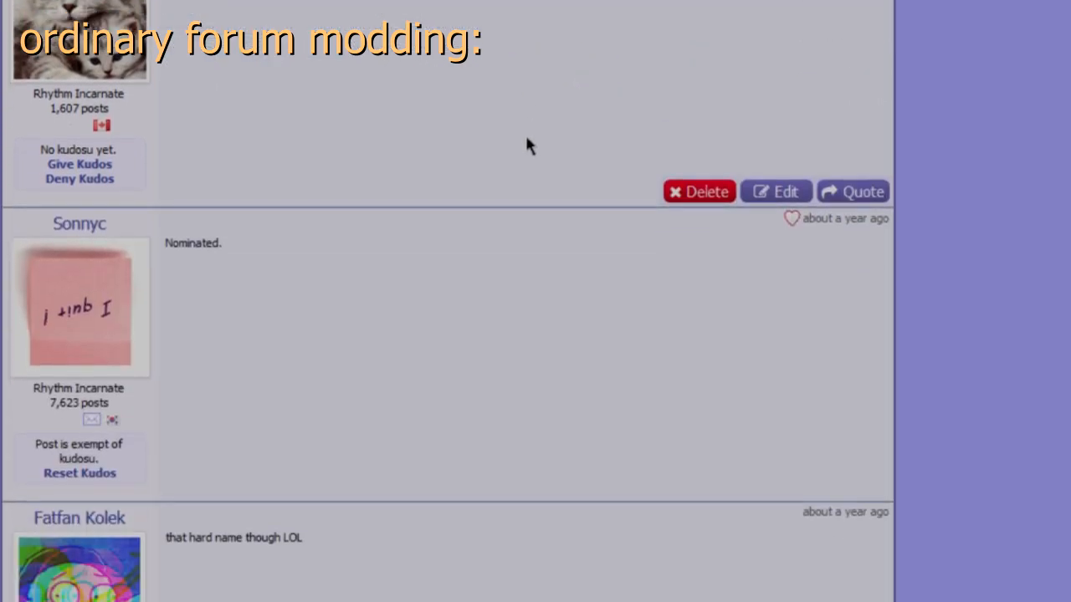
{"action": "scroll", "scroll_direction": "down", "scroll_amount": 3}
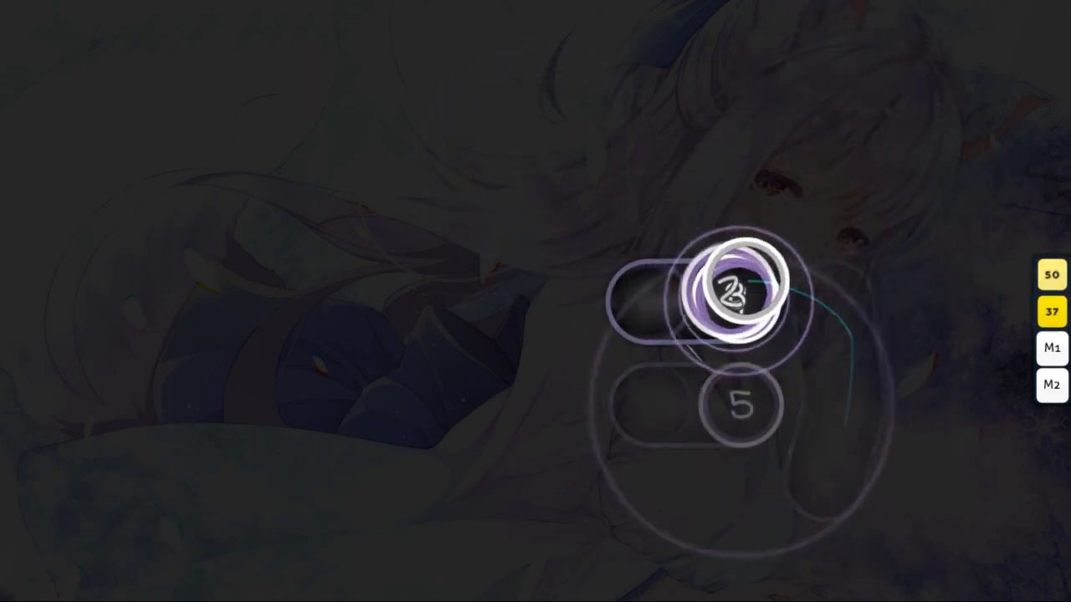
{"action": "left_click", "coordinate": [739, 288]}
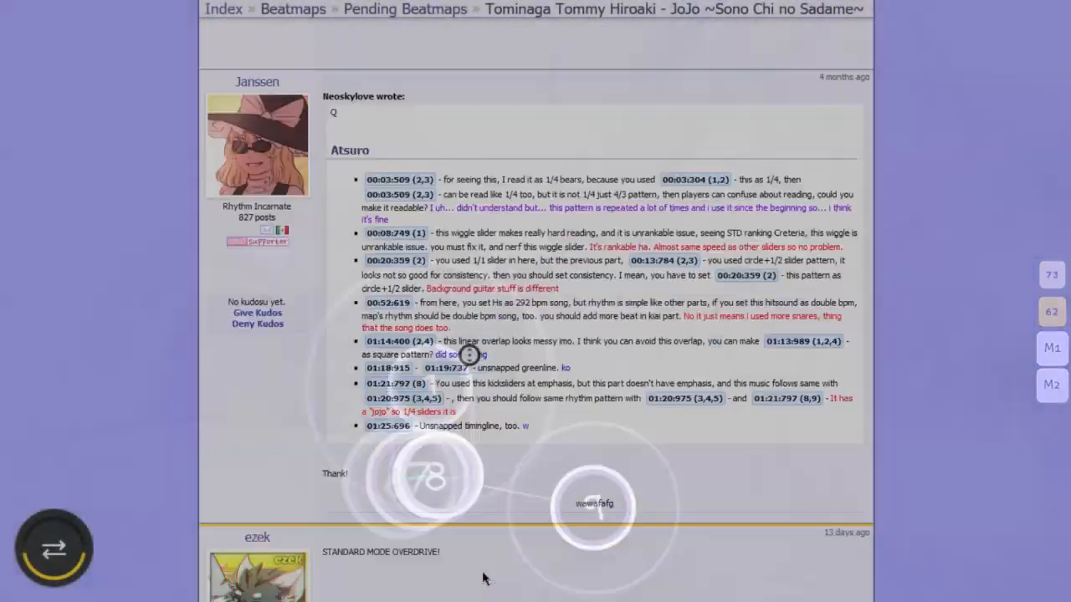
Open the beatmap's Modding v2 timeline and read down its resolved timestamped issues.
{"action": "left_click", "coordinate": [633, 25]}
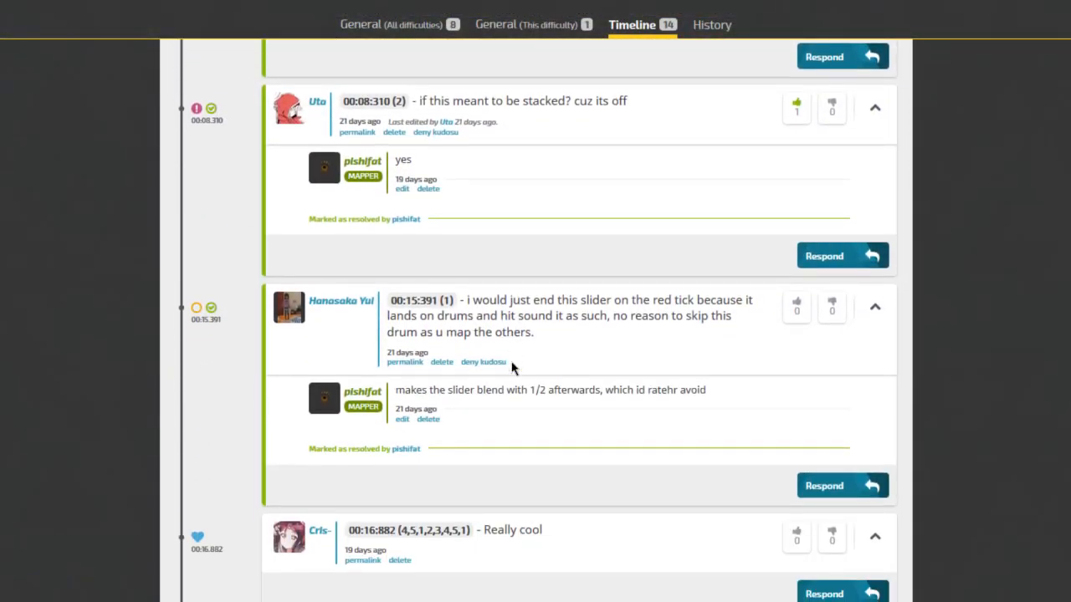
{"action": "scroll", "scroll_direction": "down", "scroll_amount": 3}
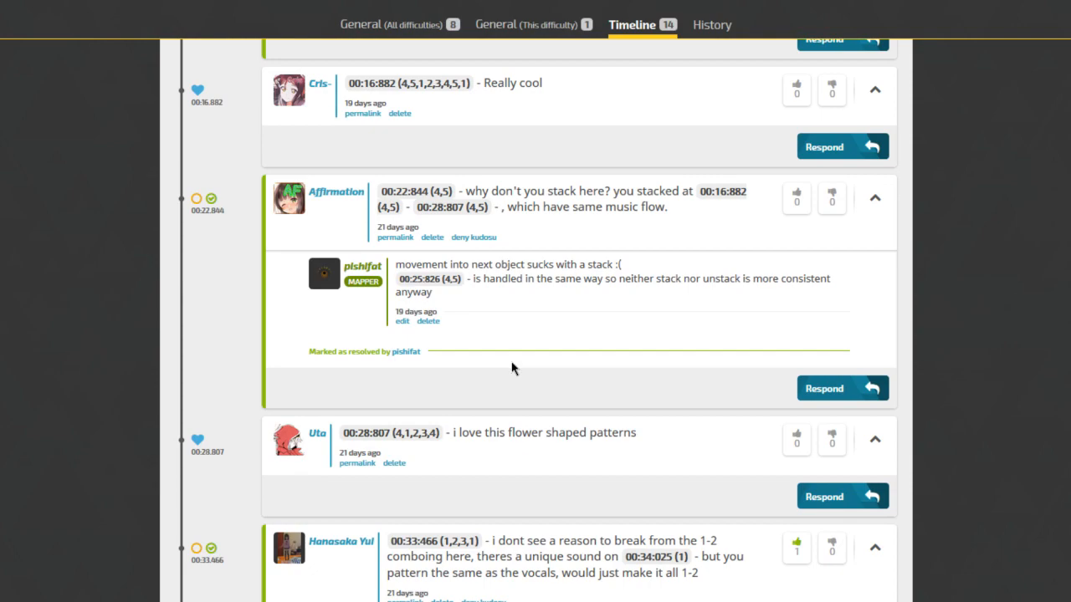
{"action": "scroll", "scroll_direction": "down", "scroll_amount": 3}
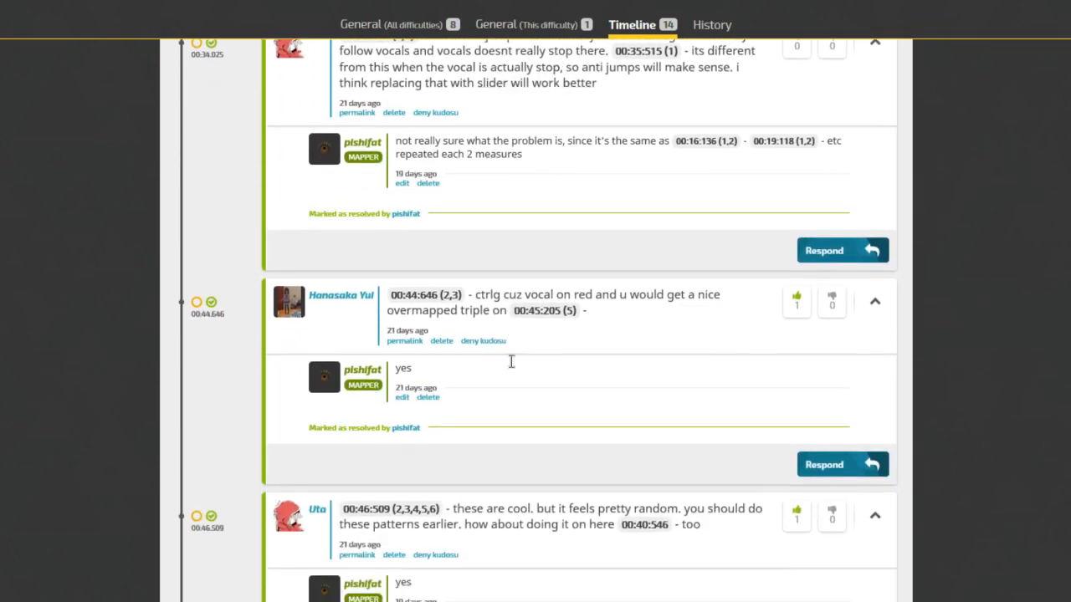
{"action": "scroll", "scroll_direction": "down", "scroll_amount": 3}
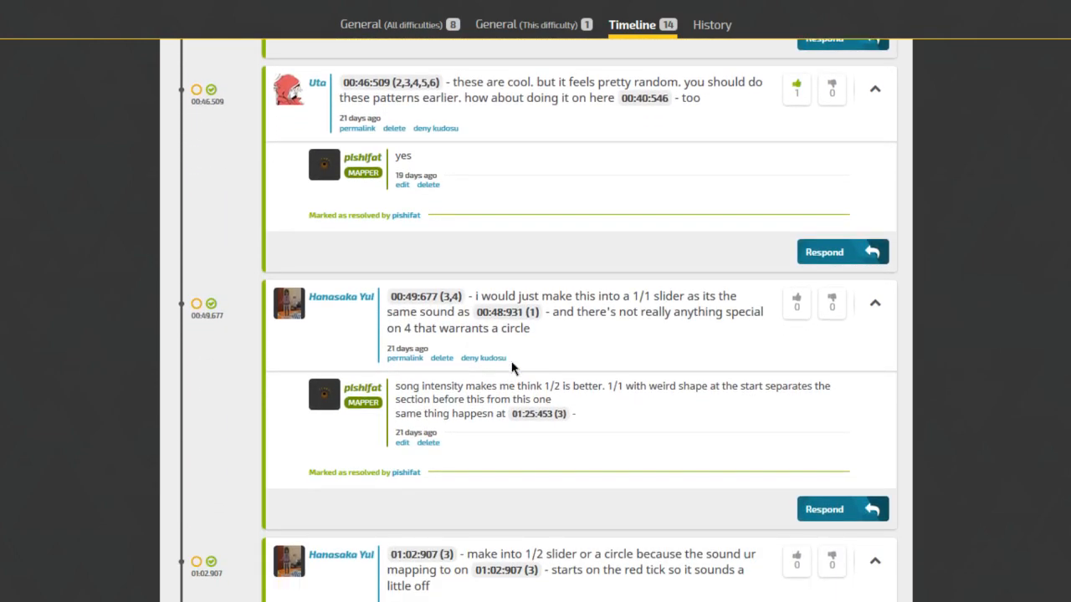
{"action": "scroll", "scroll_direction": "down", "scroll_amount": 3}
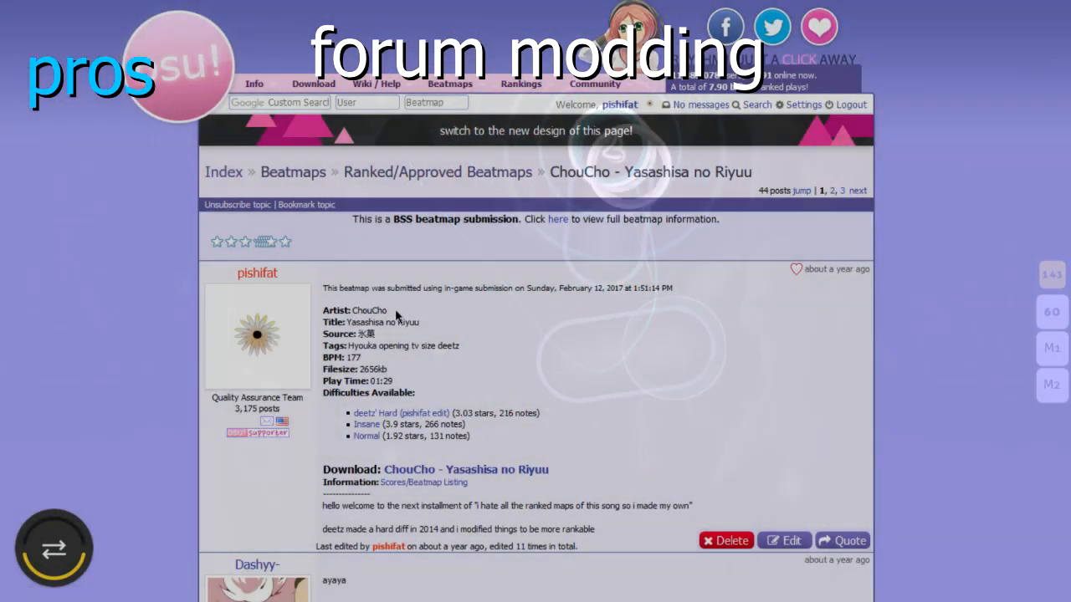
Scroll down through the ChouCho ranked forum thread's submission and mod posts.
{"action": "scroll", "scroll_direction": "down", "scroll_amount": 3}
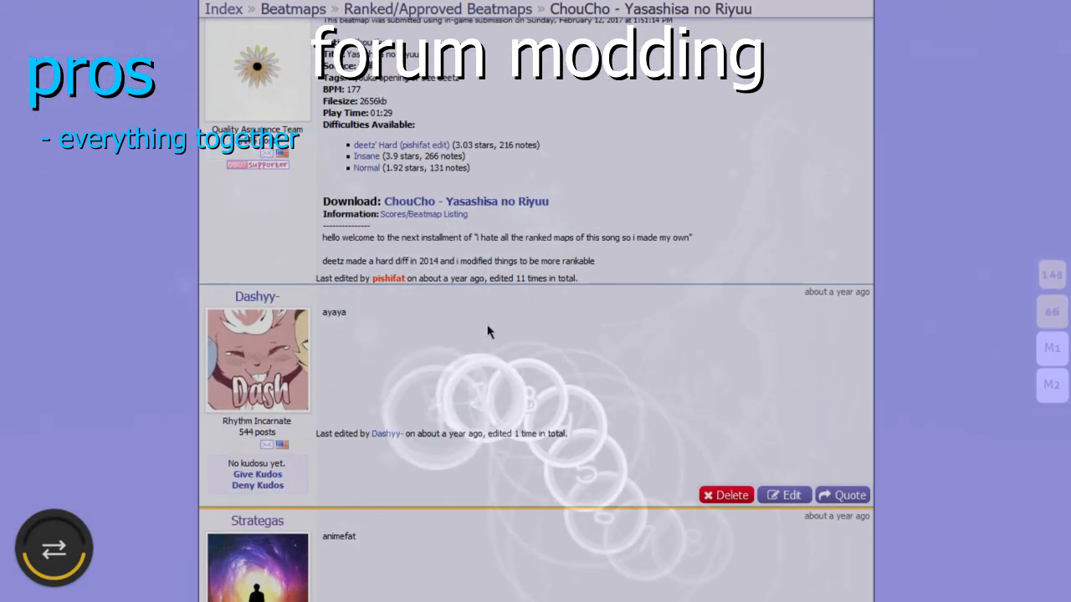
{"action": "scroll", "scroll_direction": "down", "scroll_amount": 3}
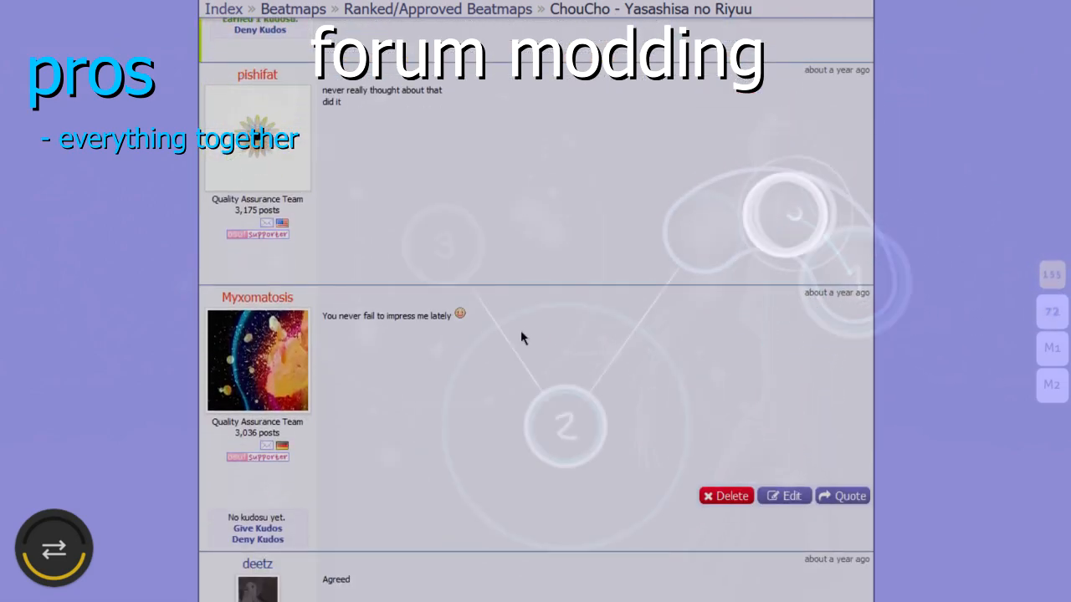
{"action": "scroll", "scroll_direction": "down", "scroll_amount": 3}
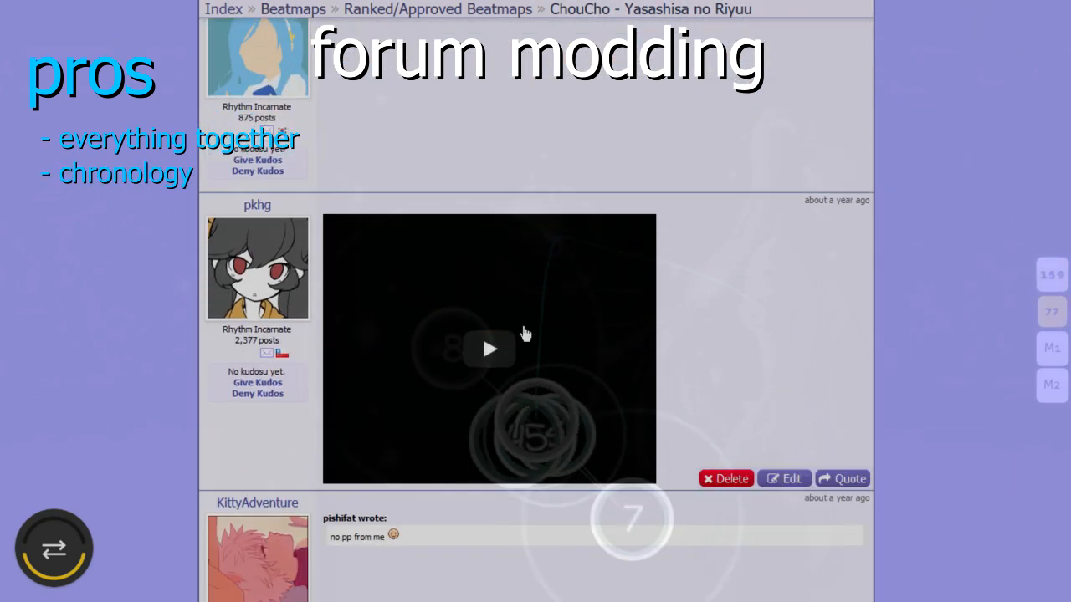
{"action": "scroll", "scroll_direction": "down", "scroll_amount": 3}
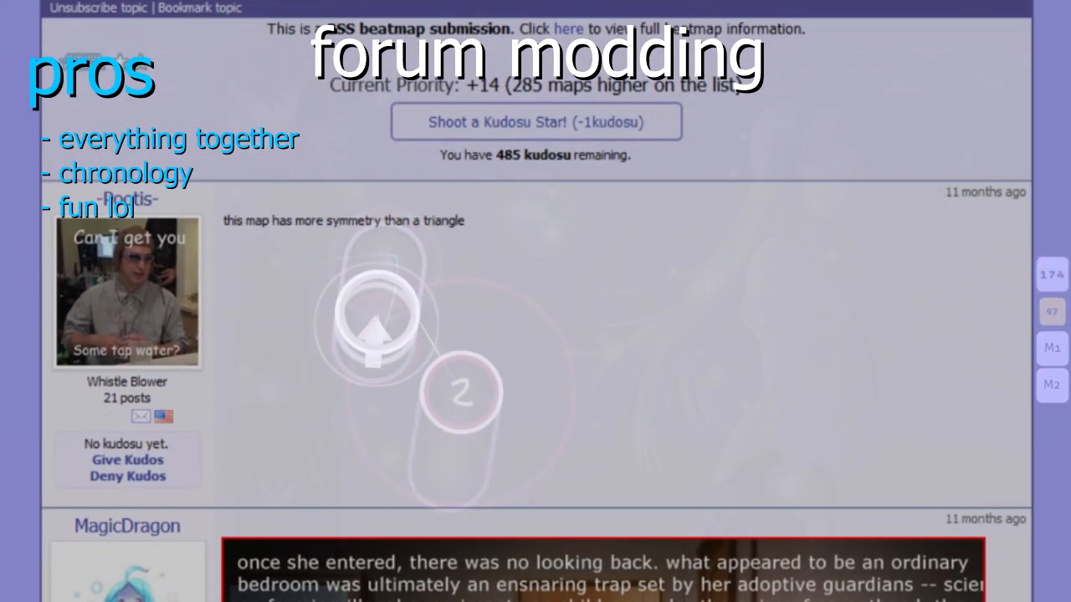
{"action": "scroll", "scroll_direction": "down", "scroll_amount": 3}
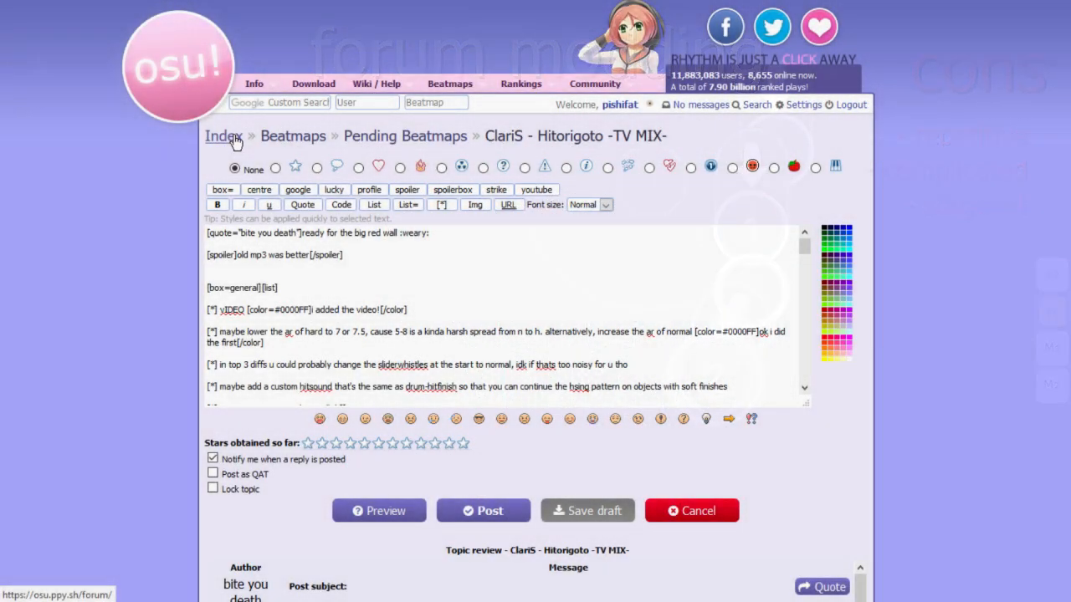
Return to the forum Index and read down the Dj Satomi - Waves thread's mod replies.
{"action": "left_click", "coordinate": [222, 136]}
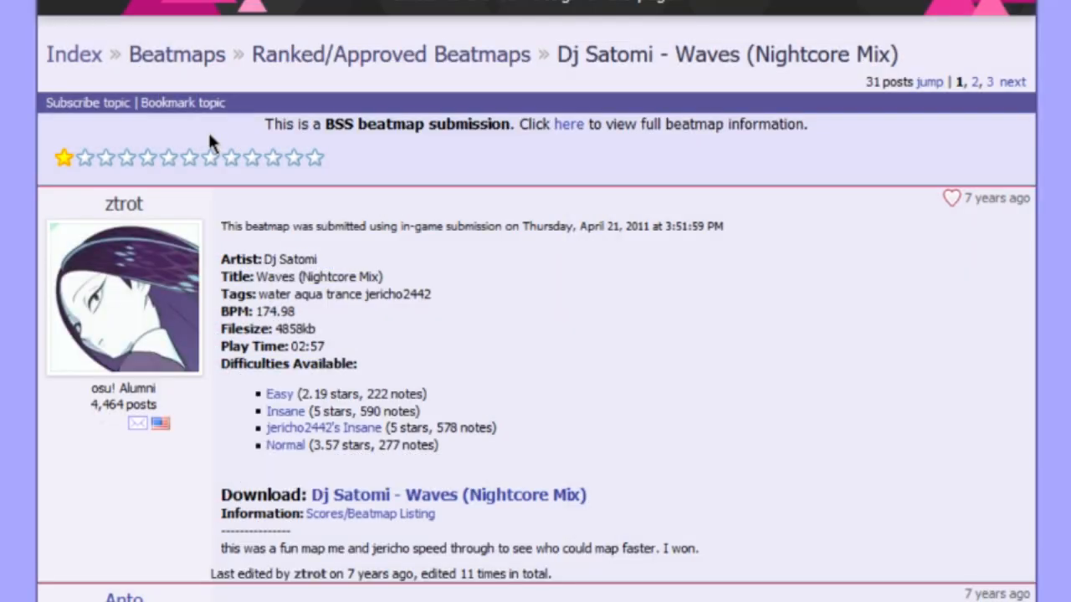
{"action": "scroll", "scroll_direction": "down", "scroll_amount": 3}
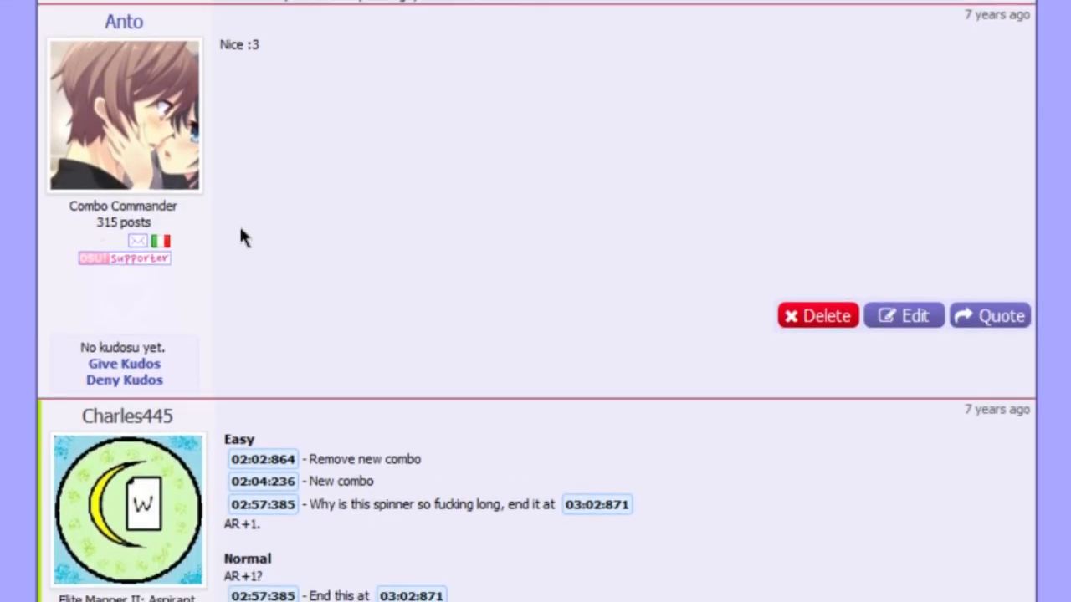
{"action": "scroll", "scroll_direction": "down", "scroll_amount": 3}
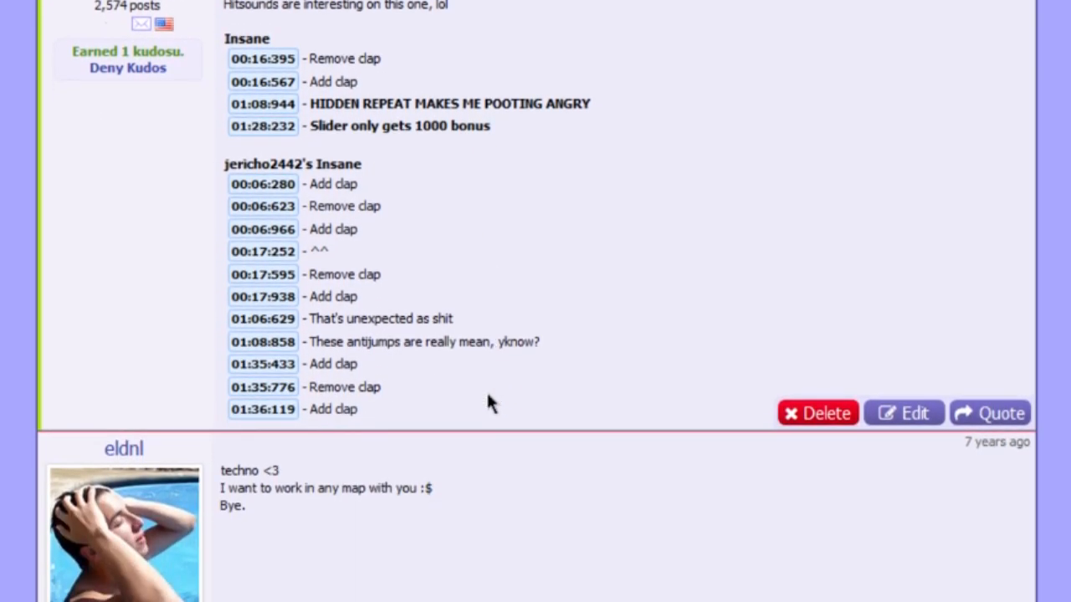
{"action": "scroll", "scroll_direction": "down", "scroll_amount": 3}
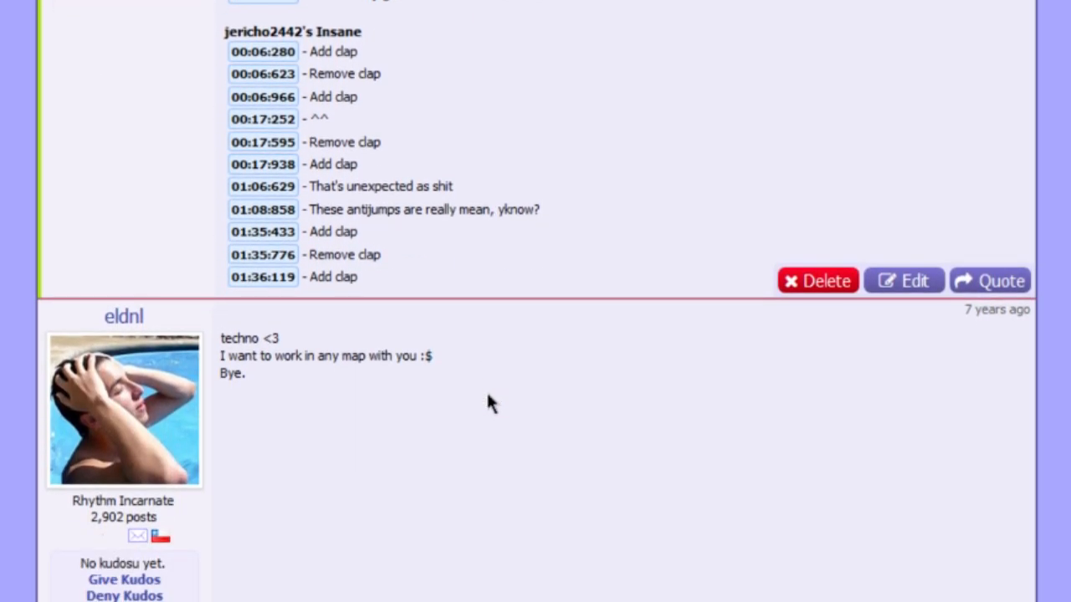
{"action": "scroll", "scroll_direction": "down", "scroll_amount": 3}
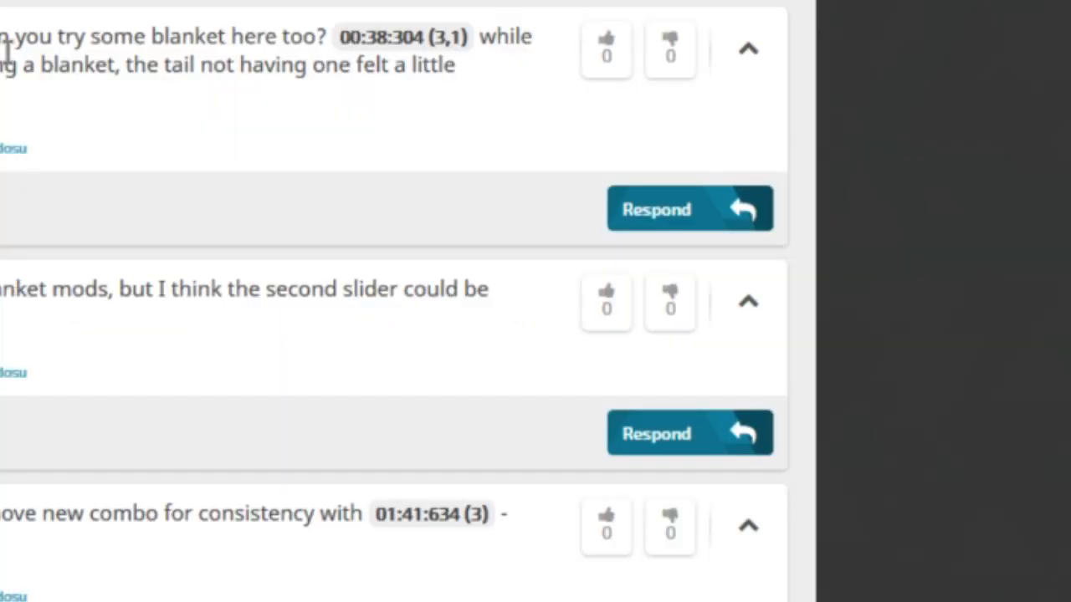
Upvote the blanket, second-slider and combo-consistency posts so each shows one vote.
{"action": "left_click", "coordinate": [606, 40]}
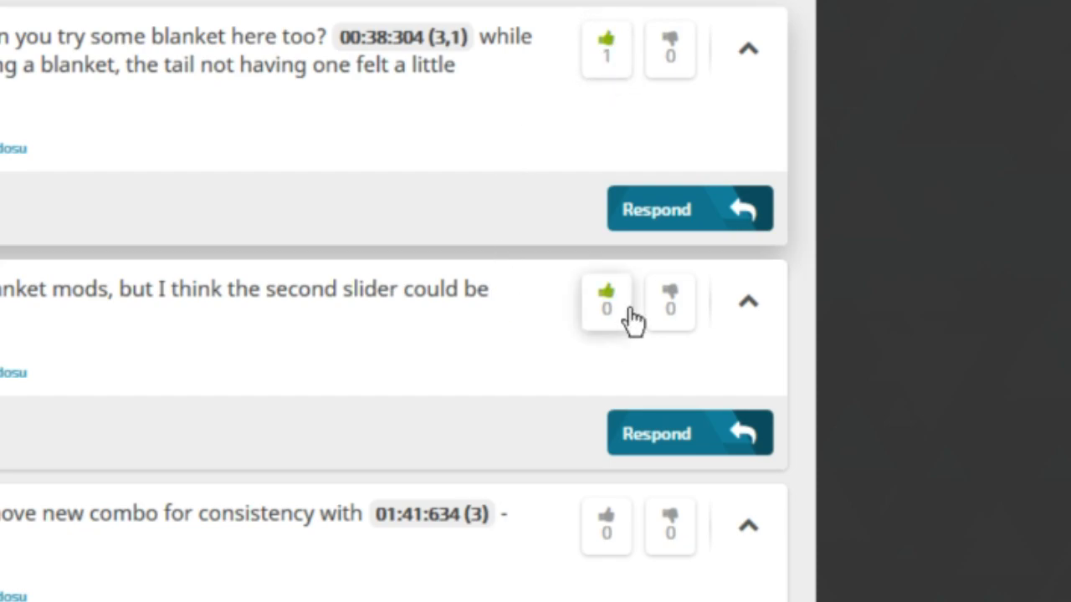
{"action": "left_click", "coordinate": [605, 292]}
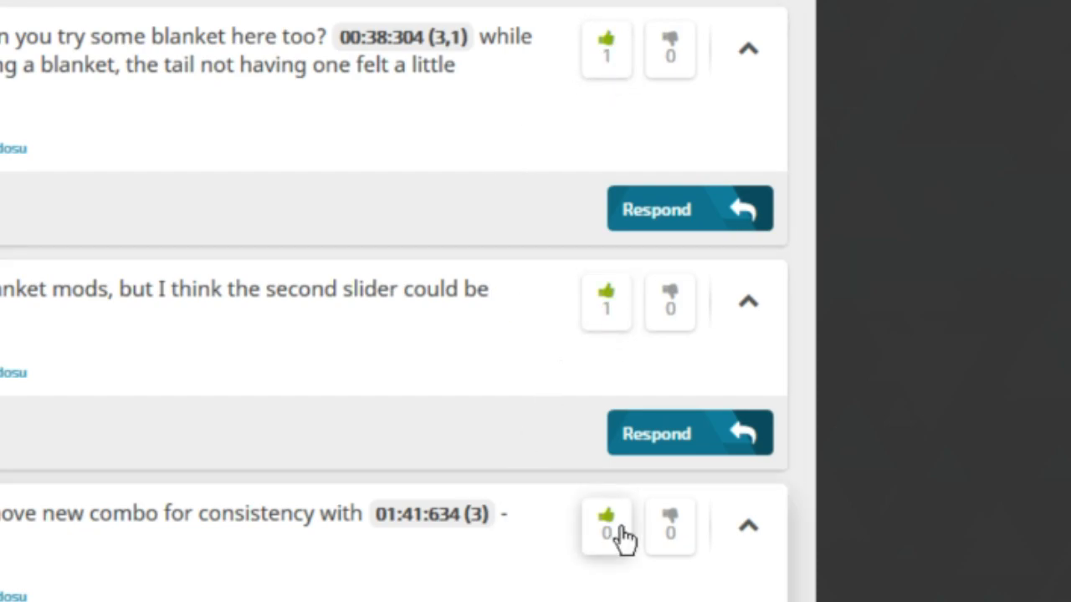
{"action": "left_click", "coordinate": [605, 515]}
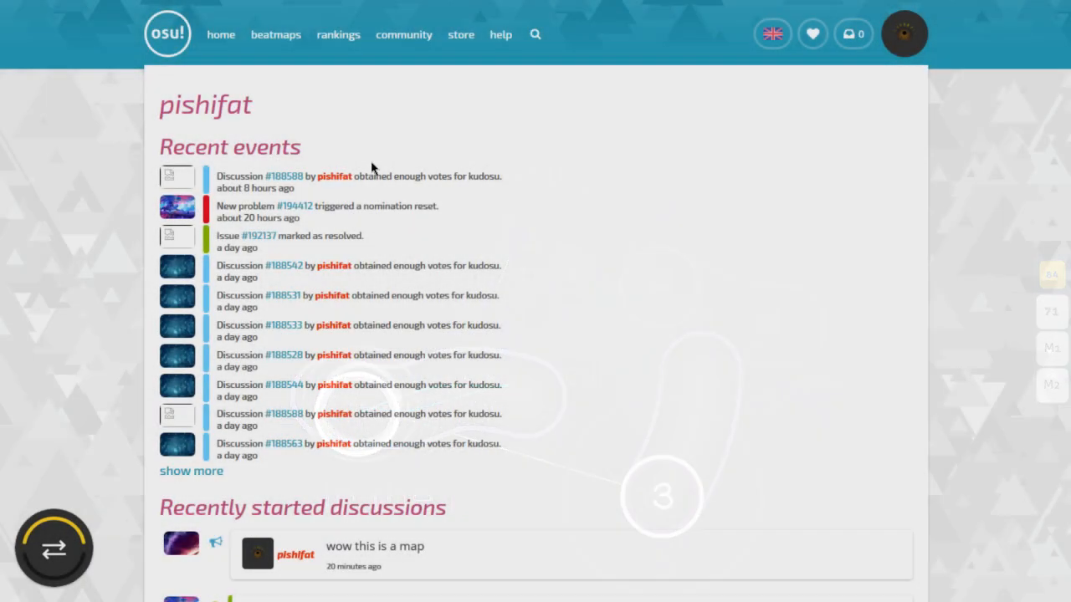
Scroll the mapper's modding history through Recent events, started discussions and Recent posts.
{"action": "scroll", "scroll_direction": "down", "scroll_amount": 3}
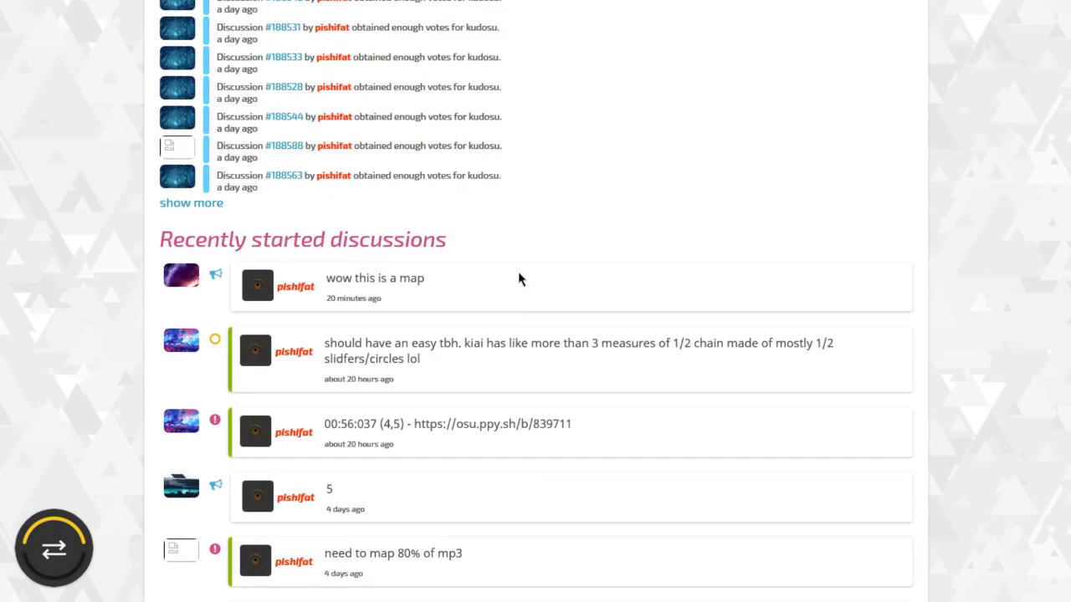
{"action": "mouse_move", "coordinate": [477, 552]}
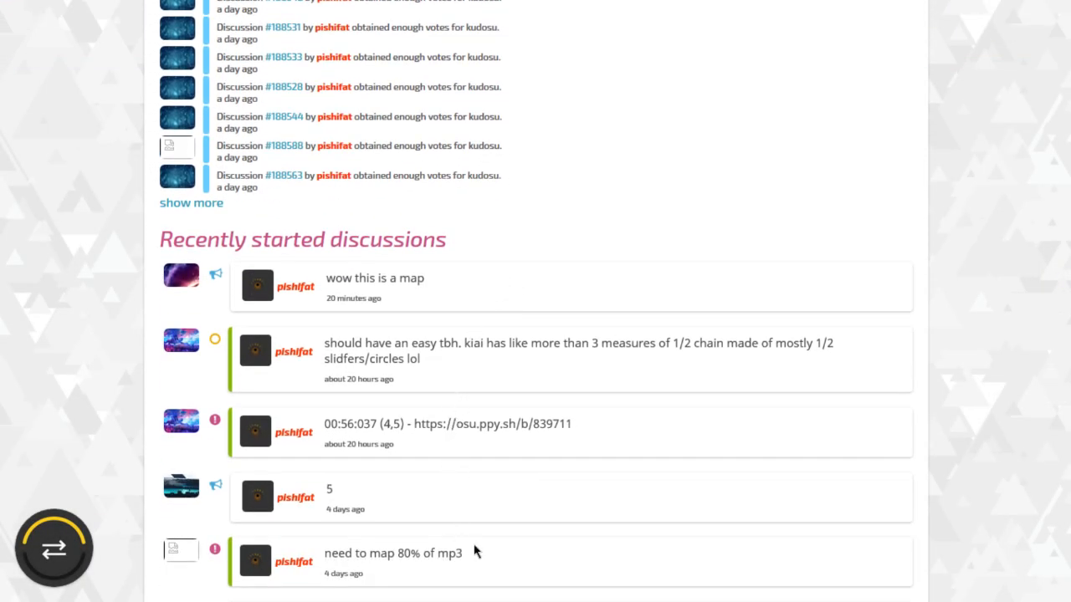
{"action": "scroll", "scroll_direction": "down", "scroll_amount": 3}
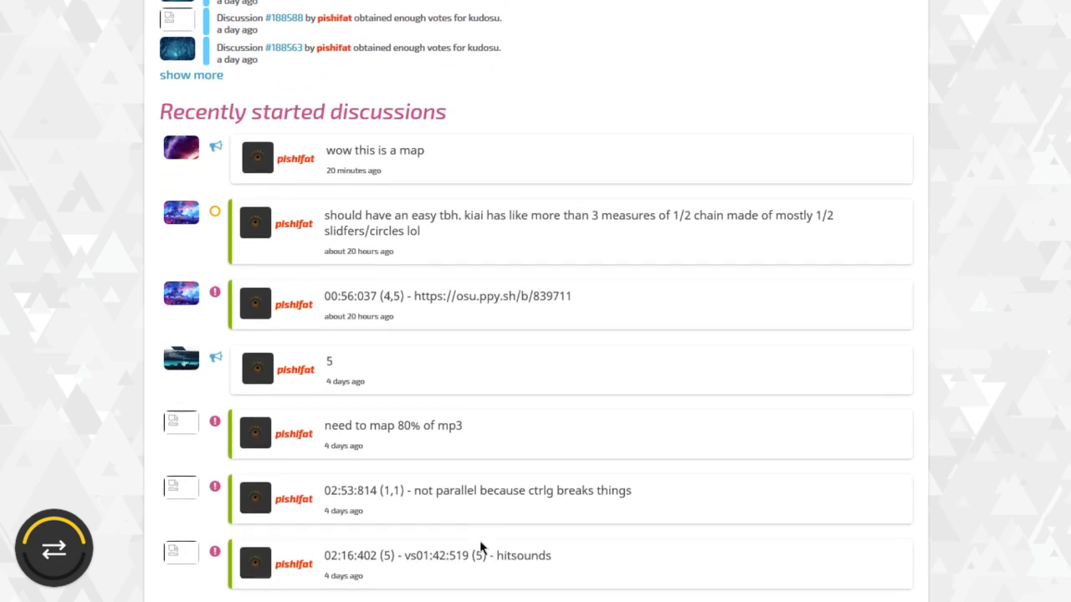
{"action": "scroll", "scroll_direction": "down", "scroll_amount": 3}
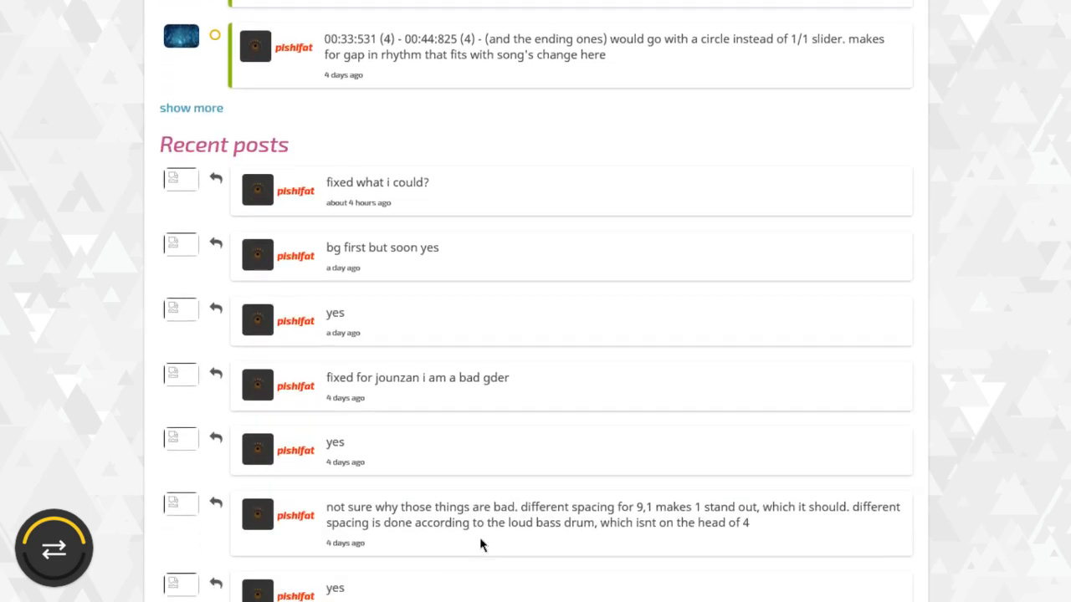
{"action": "scroll", "scroll_direction": "down", "scroll_amount": 3}
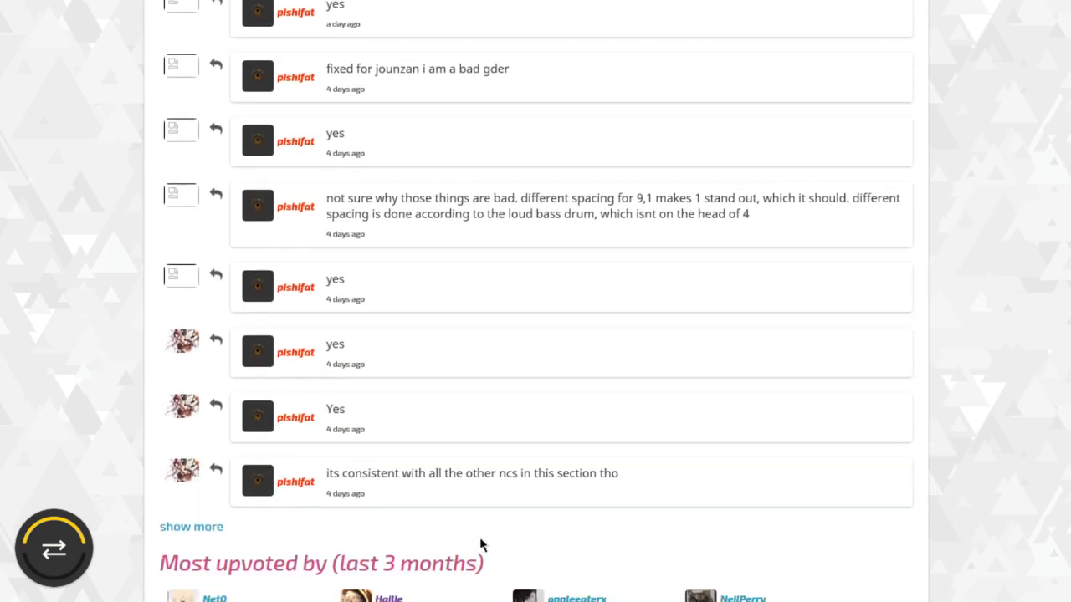